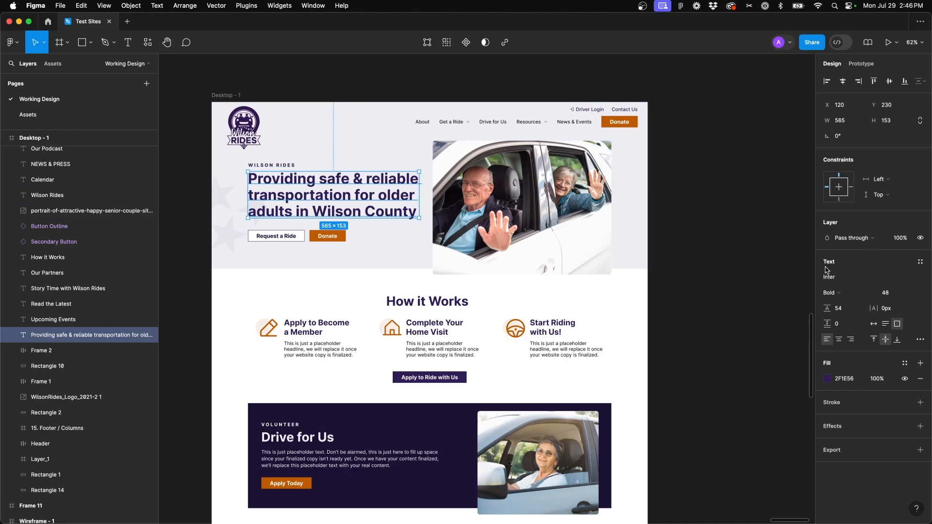
Add an empty Frame 2 beside the colour swatches on Assets, then select the hero heading on Working Design
click(920, 261)
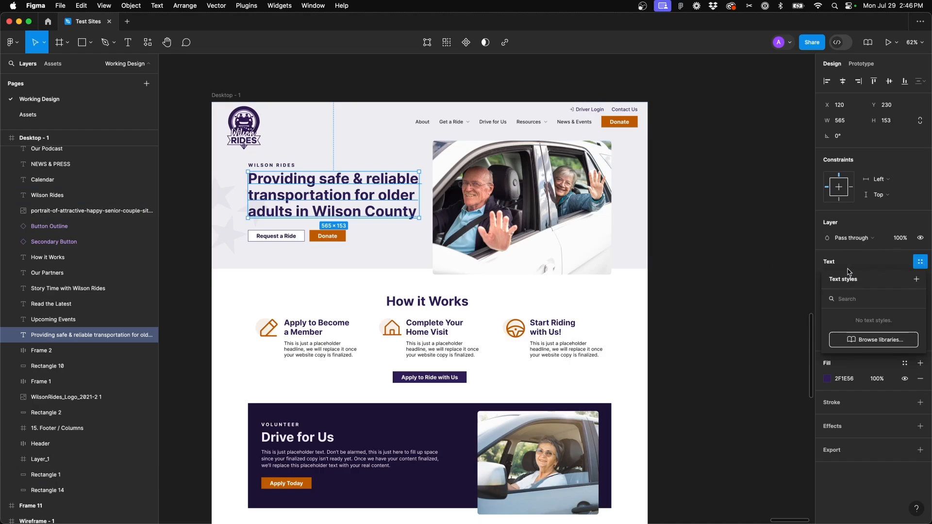
mouse_move(712, 273)
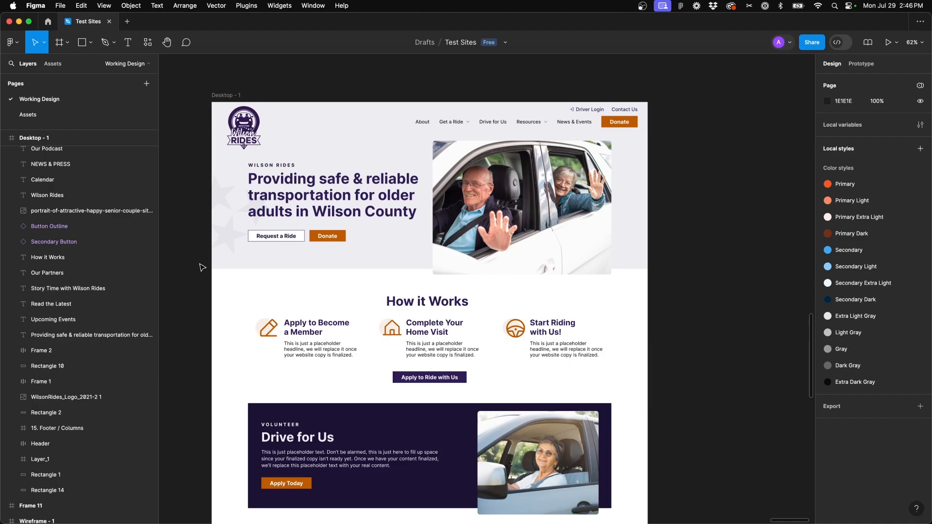
mouse_move(192, 245)
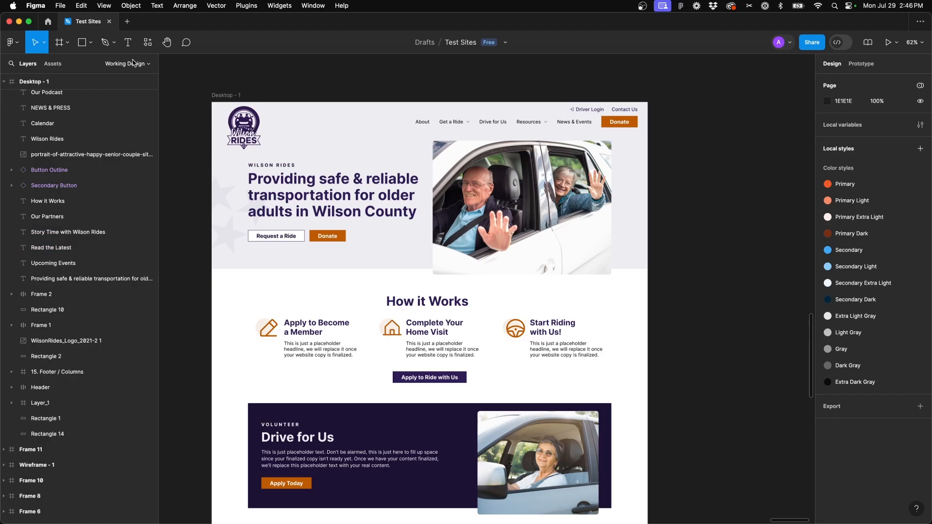
click(125, 64)
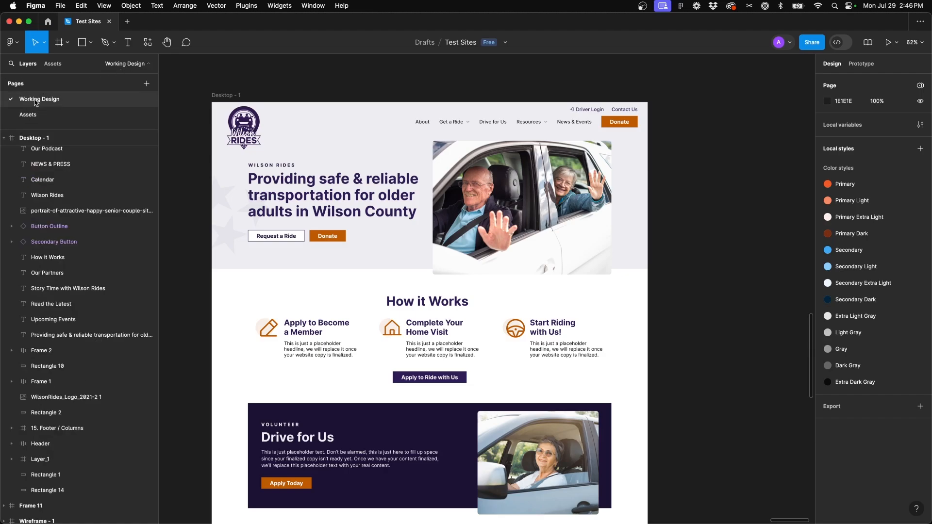
click(28, 116)
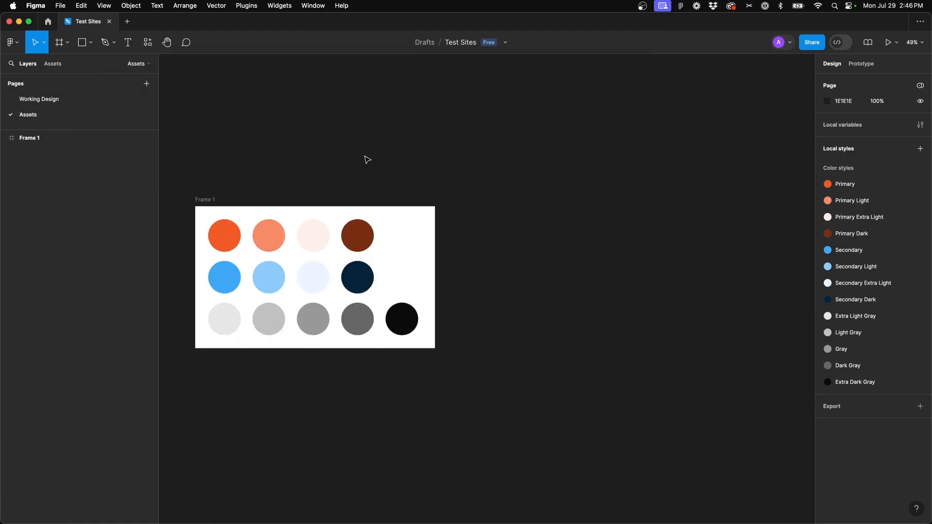
mouse_move(616, 165)
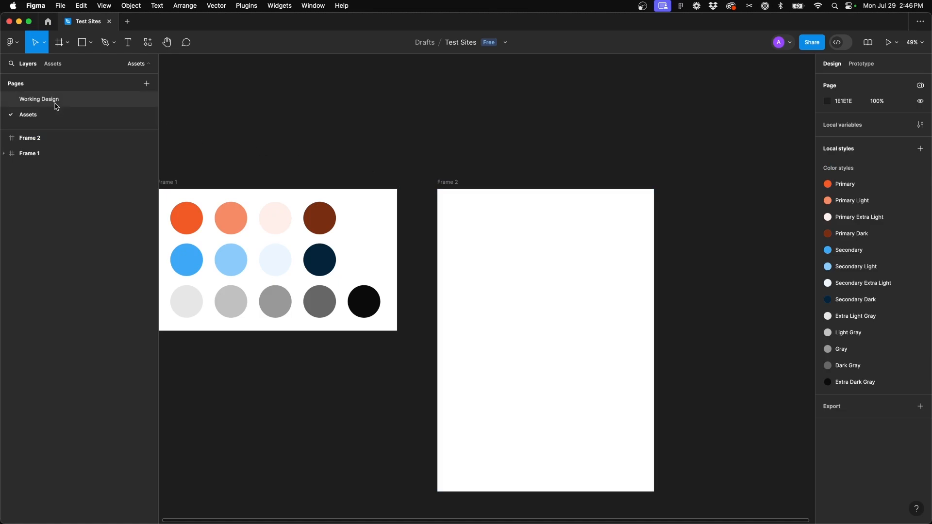
click(39, 99)
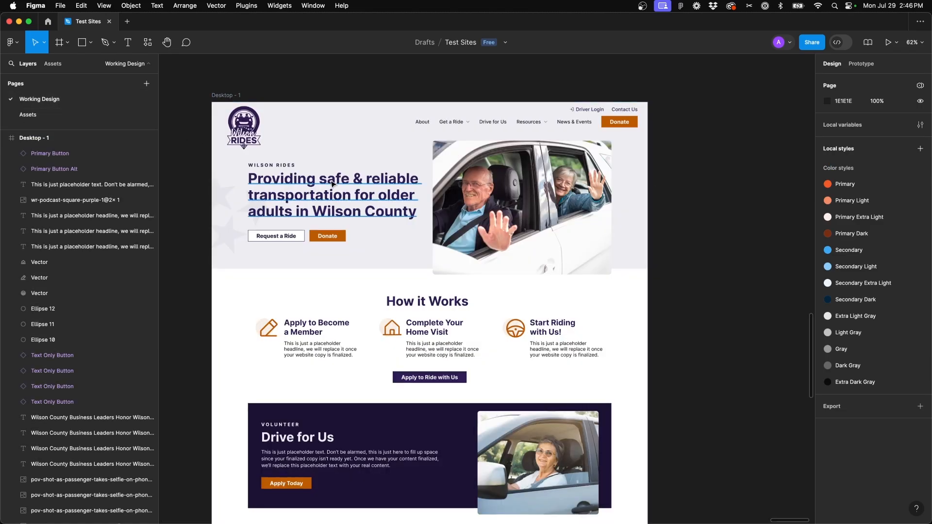
click(332, 194)
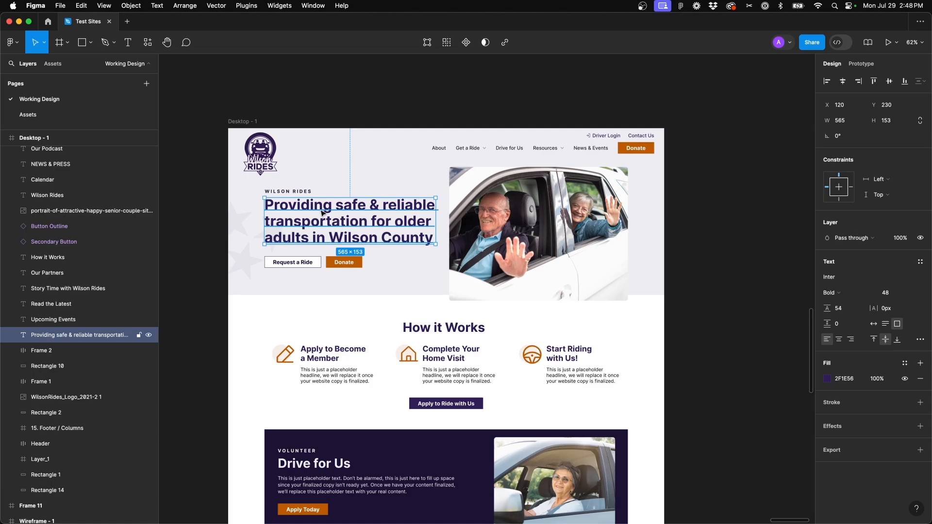
mouse_move(302, 226)
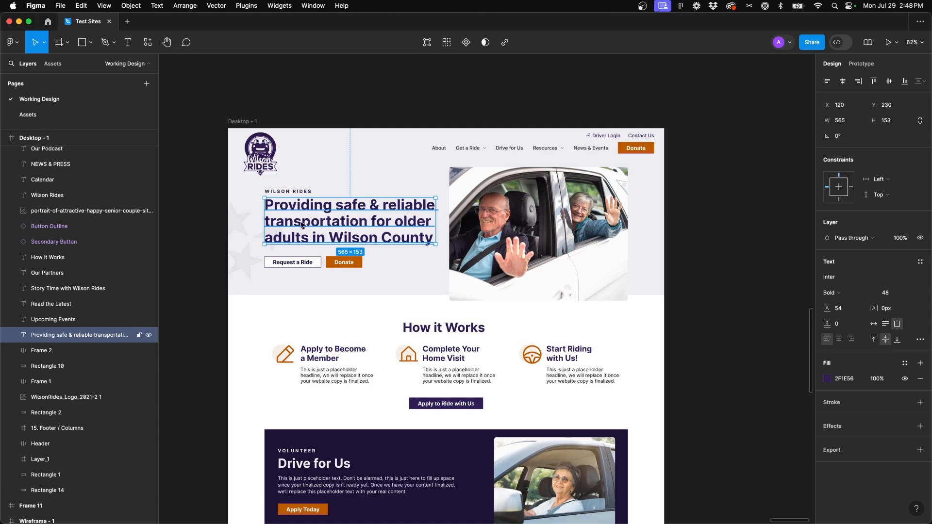
Paste the hero heading into Frame 2, retype it as 'Heading 1' and fit it near the frame's top-left
click(28, 115)
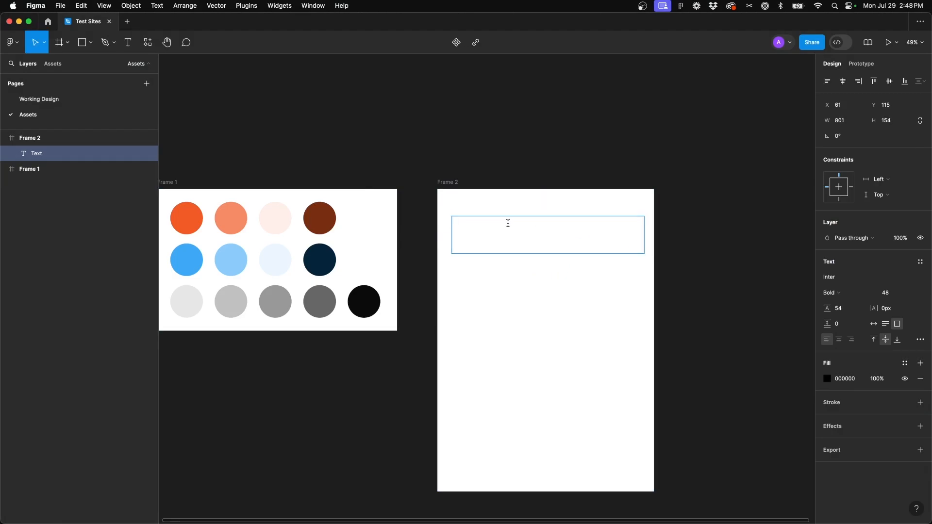
text(Providing safe & reliable transportation for older adults in Wilson County)
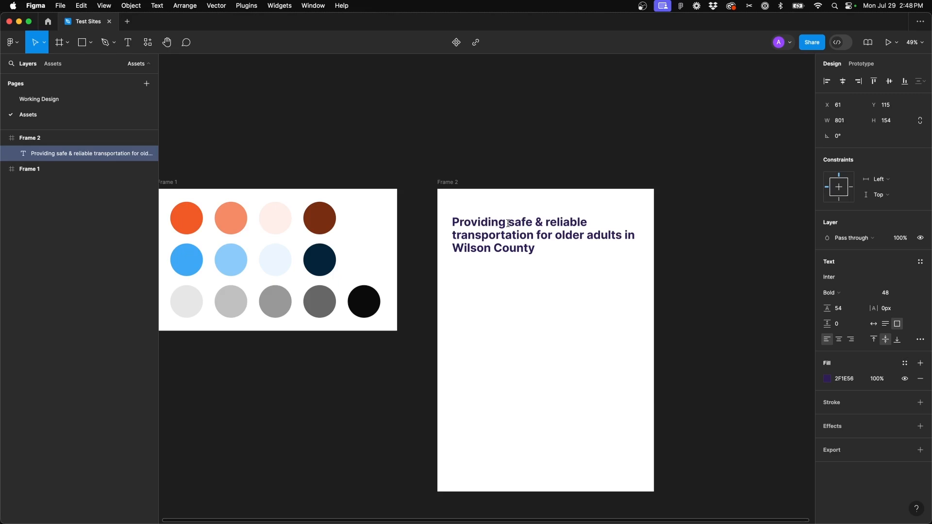
double_click(508, 235)
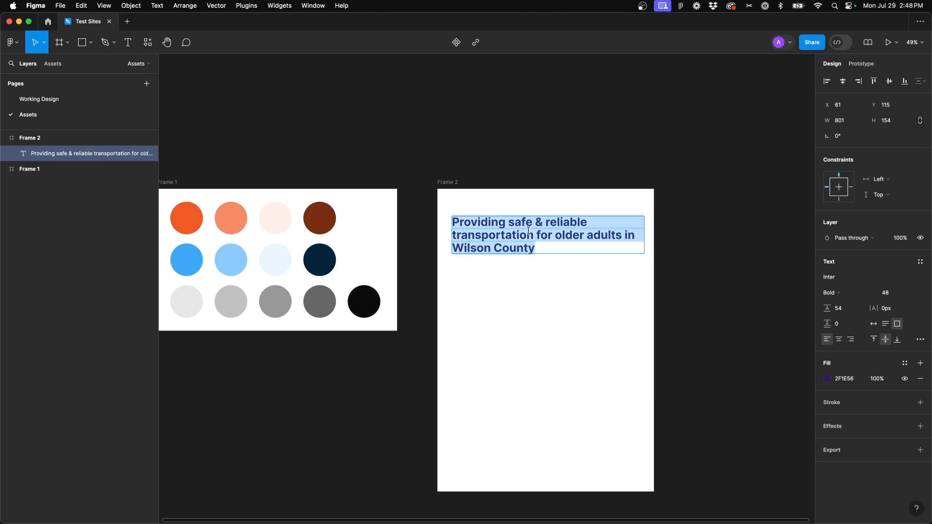
text(Heading 1)
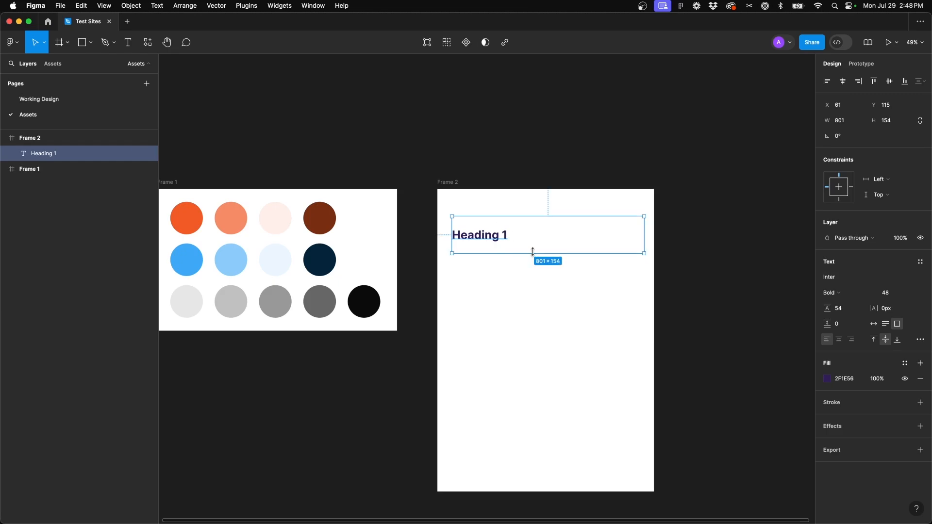
drag(533, 251, 533, 229)
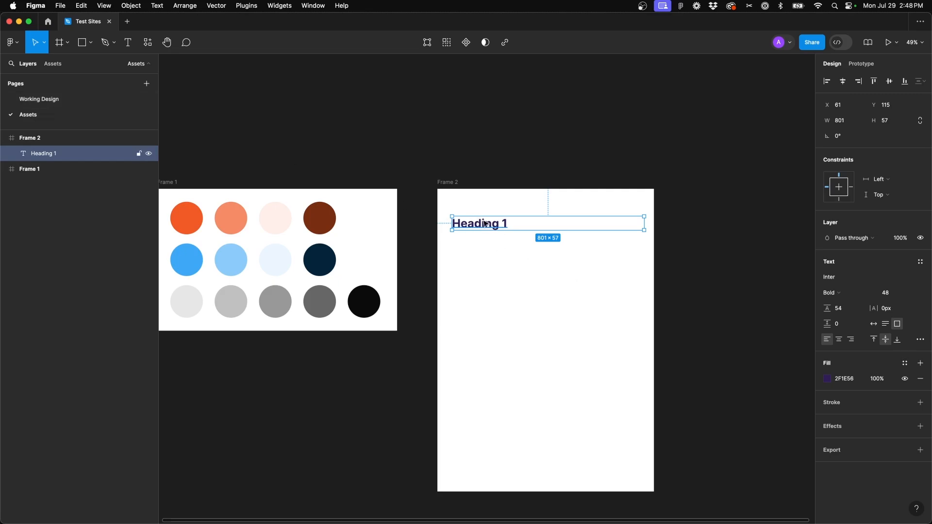
drag(478, 223, 476, 212)
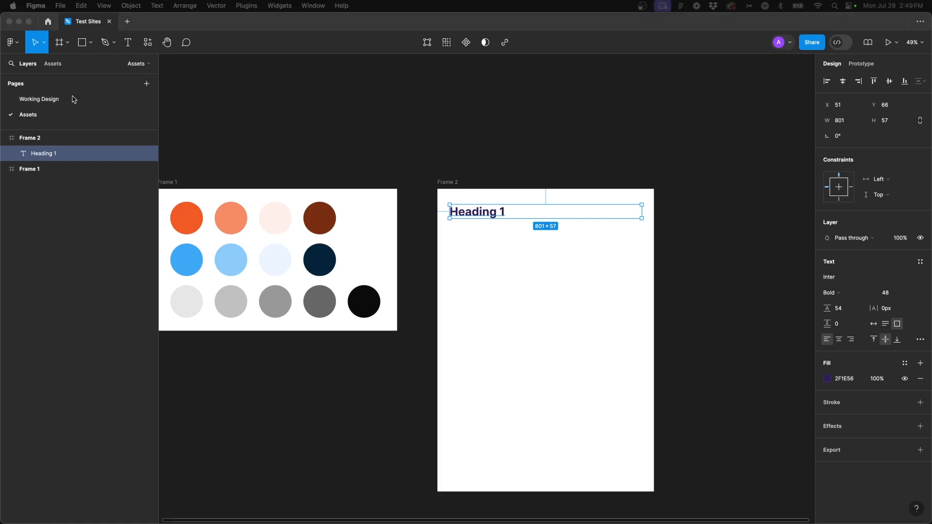
Paste 'How it Works' below Heading 1, retype it as 'Heading 2' and align it left
click(39, 99)
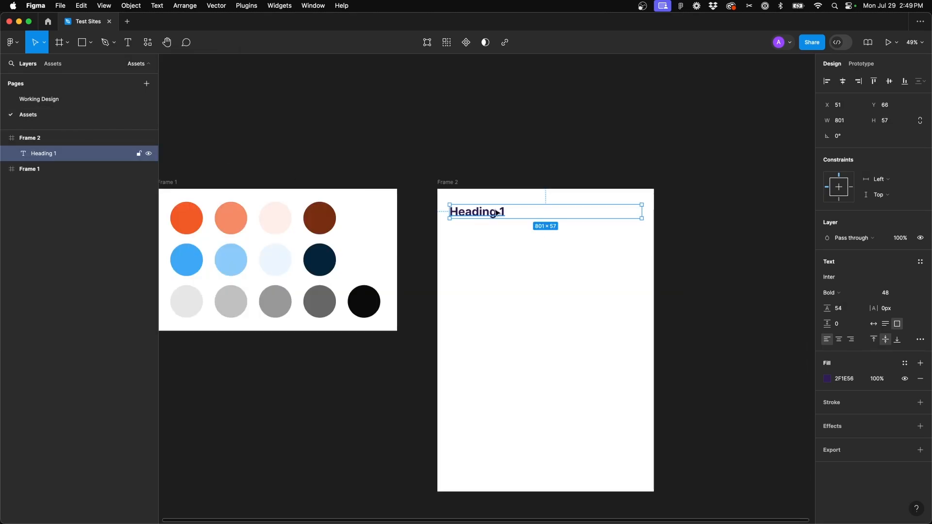
drag(447, 235, 514, 252)
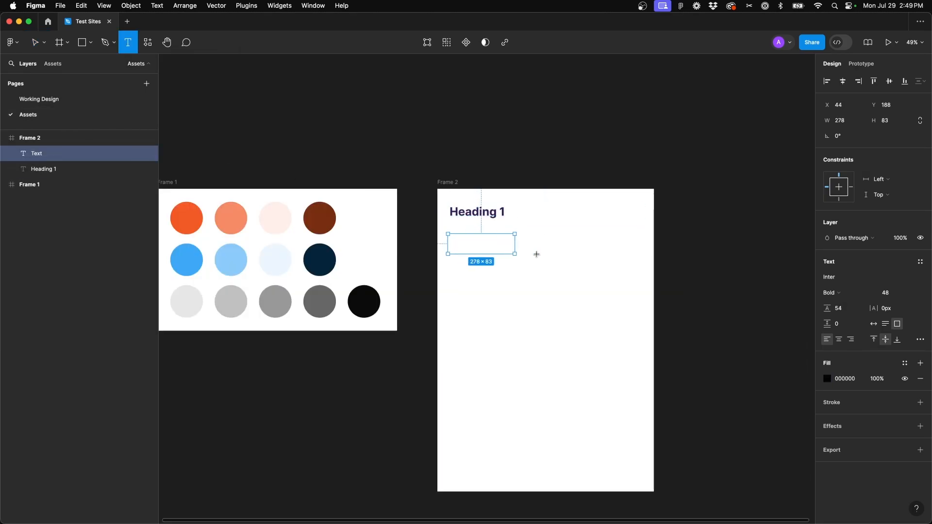
text(How it Works)
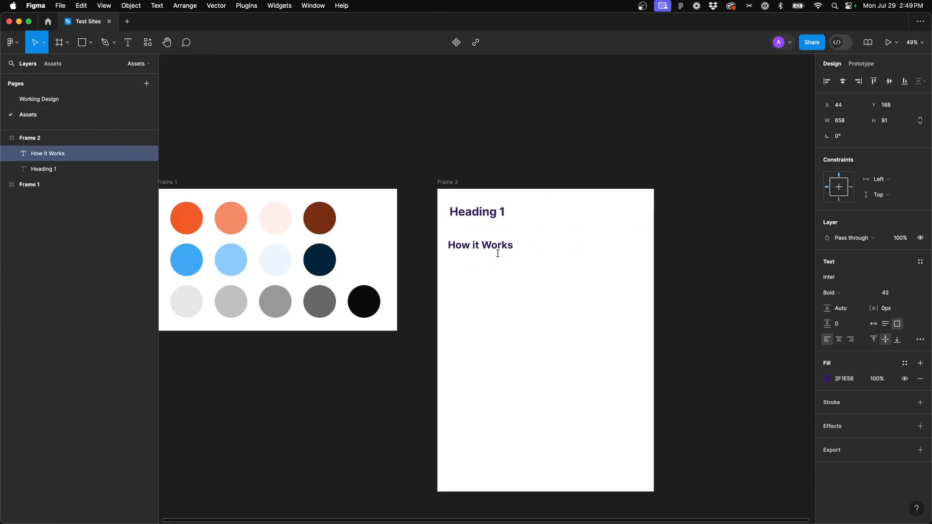
text(Hea)
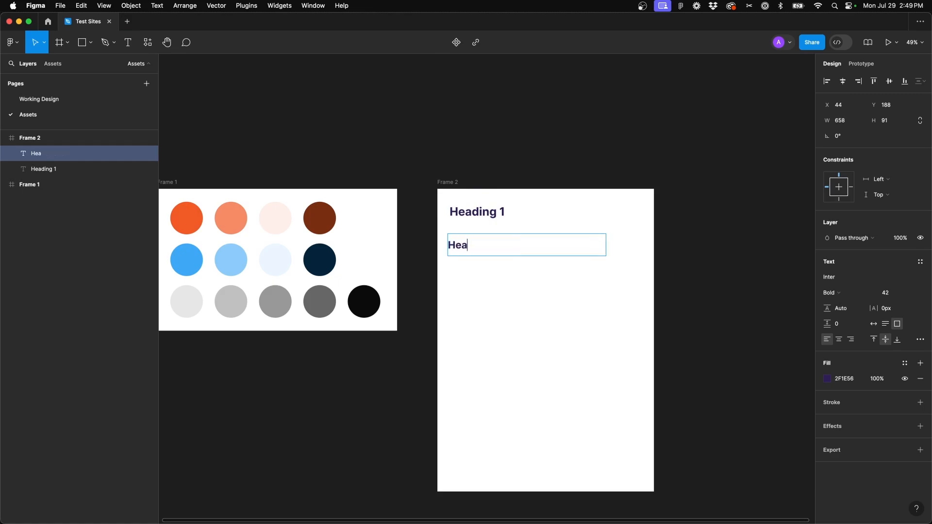
text(ding 2)
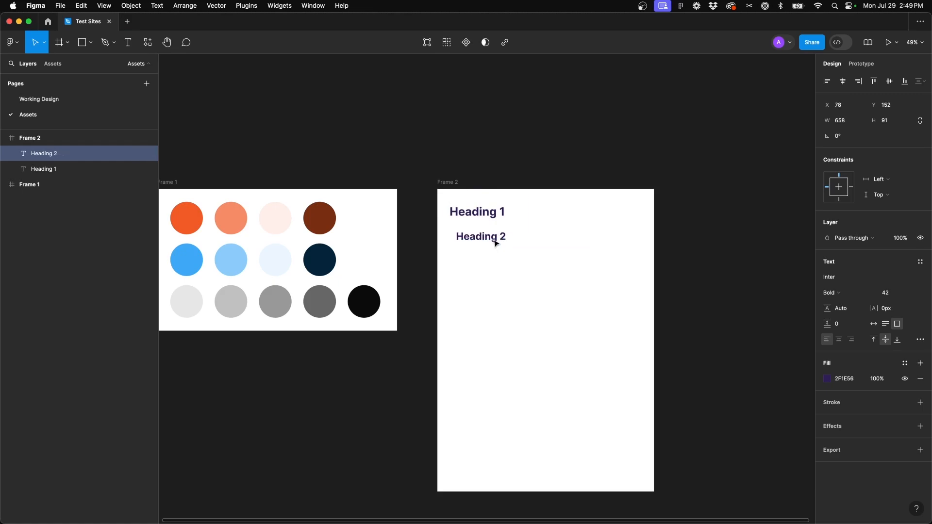
drag(494, 236, 479, 233)
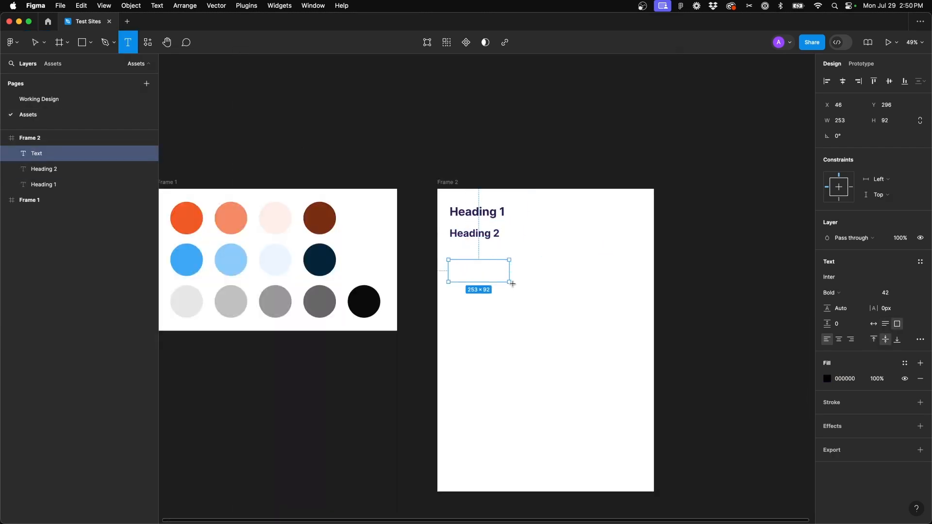
Paste 'Apply to Become a Member' below and retype it as 'Heading 3'
text(Apply to Become  a Member)
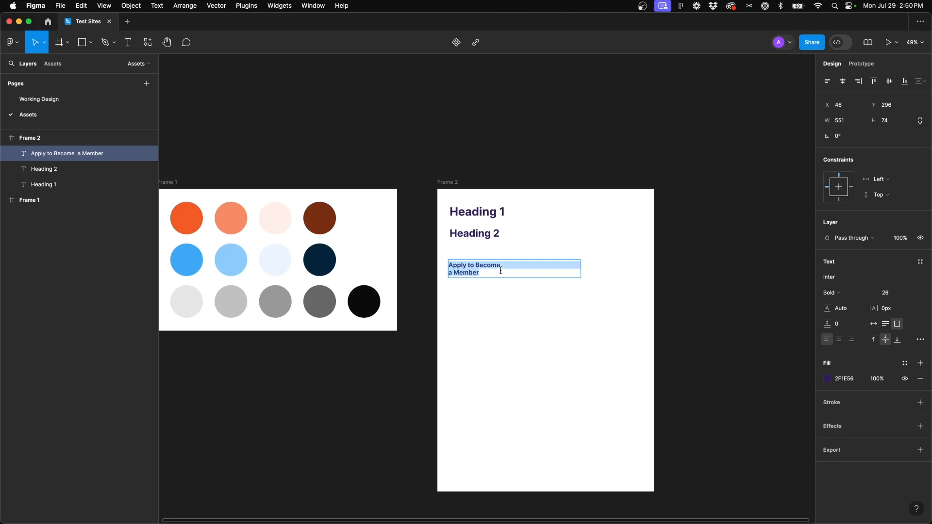
text(Heading 3)
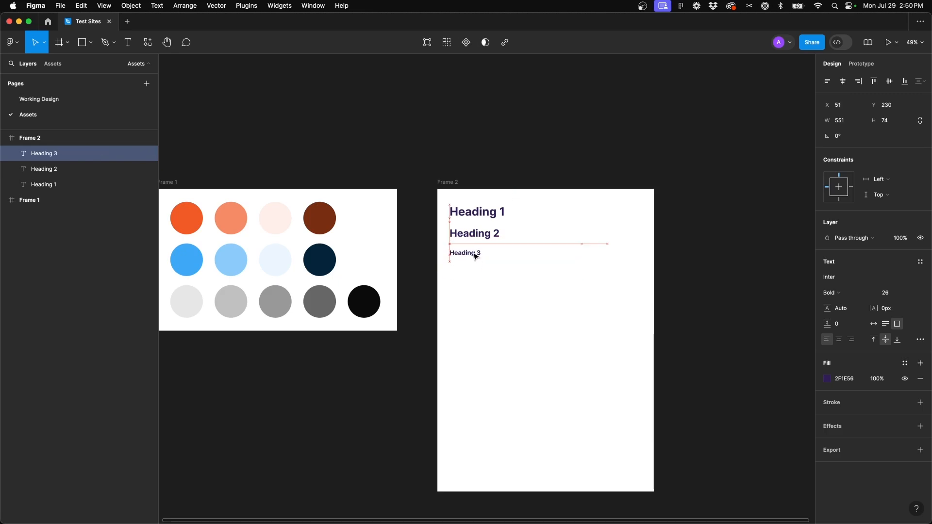
click(465, 252)
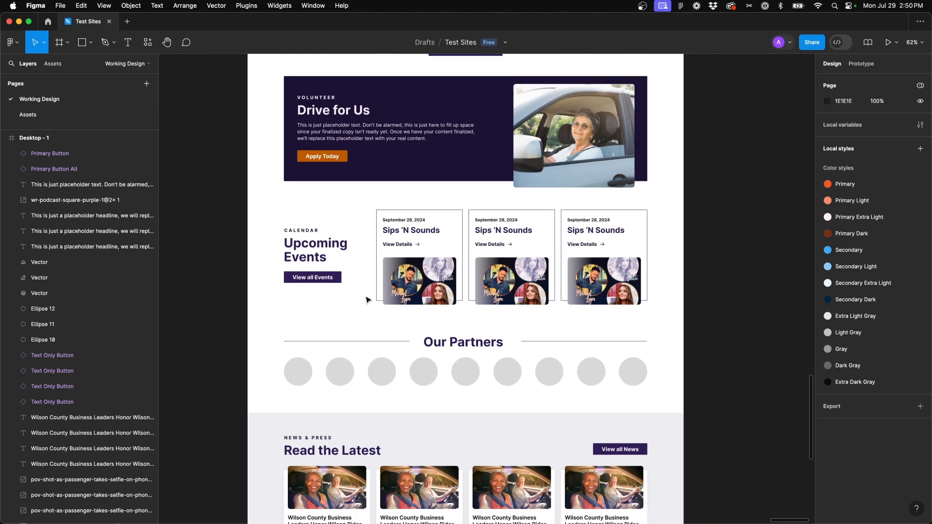
Duplicate Heading 3 into Heading 4 and Heading 5 placeholders, then return to Working Design
scroll(down, 3)
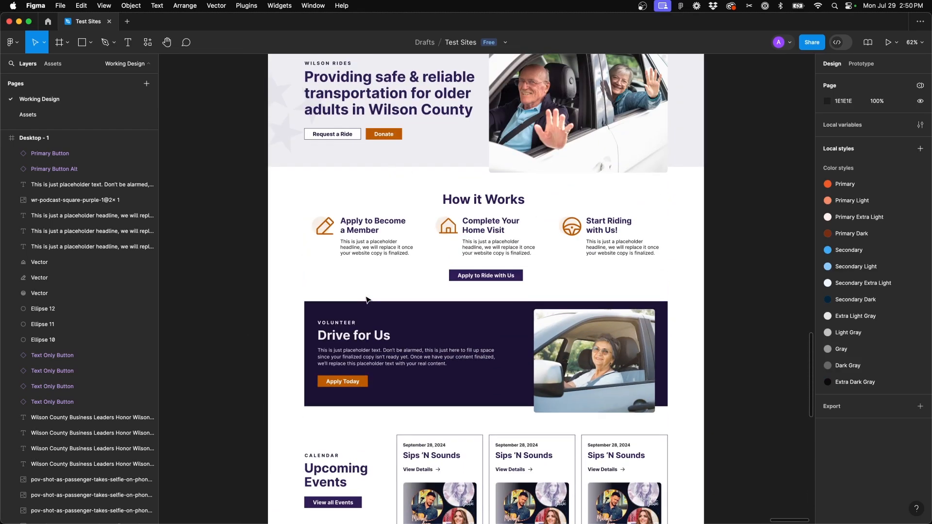
click(28, 115)
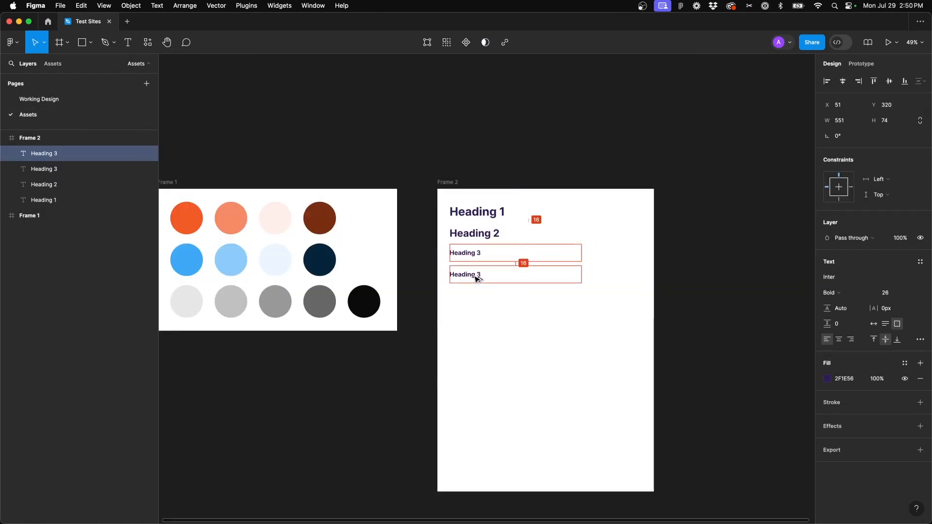
double_click(465, 274)
text(4)
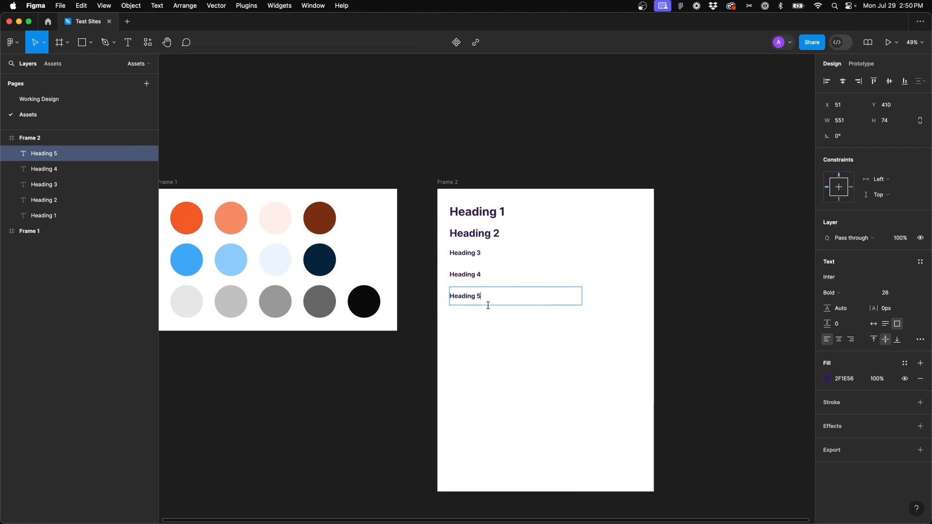
key(Escape)
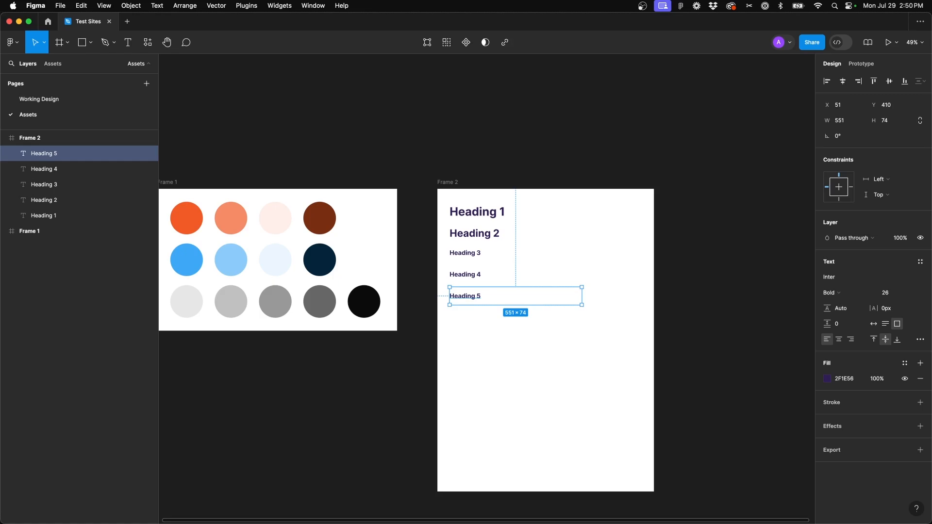
mouse_move(488, 324)
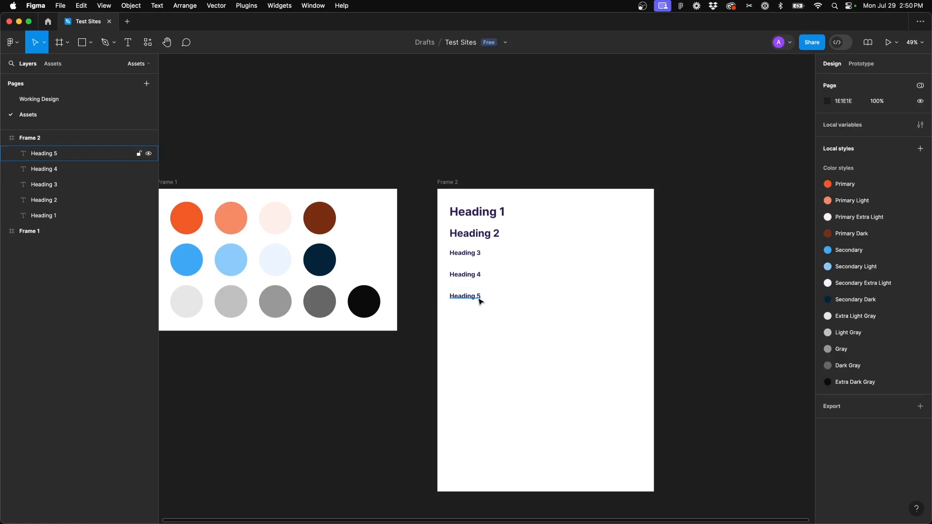
click(38, 99)
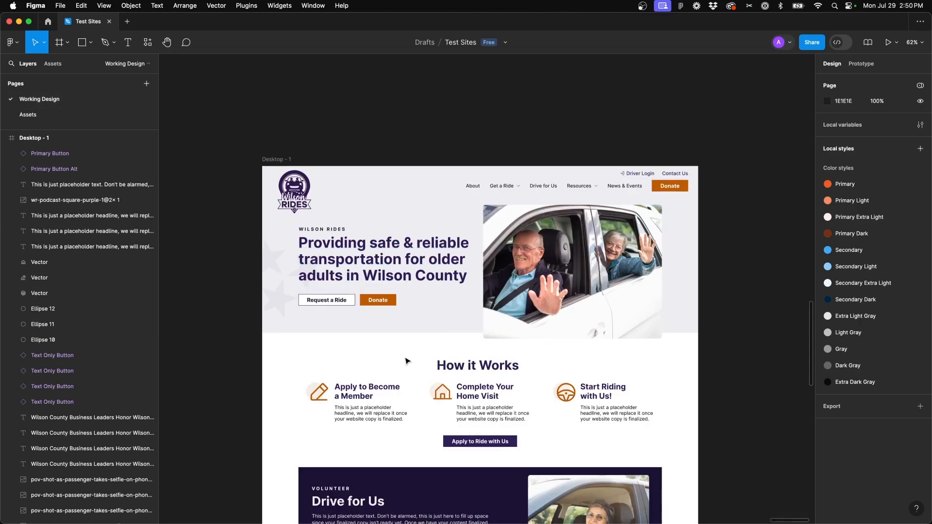
Paste the placeholder body copy below Heading 5 and retype it as 'Body Paragraph' in Inter Regular 16
click(370, 390)
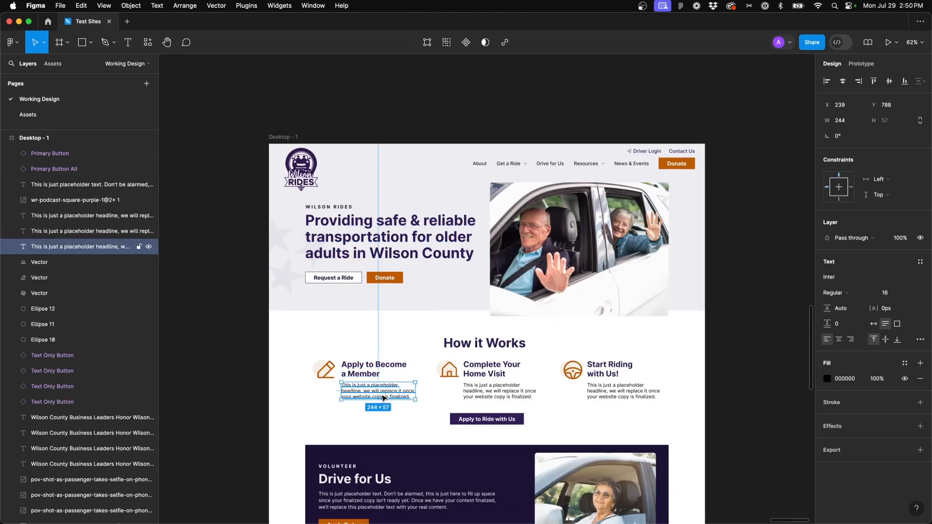
scroll(down, 3)
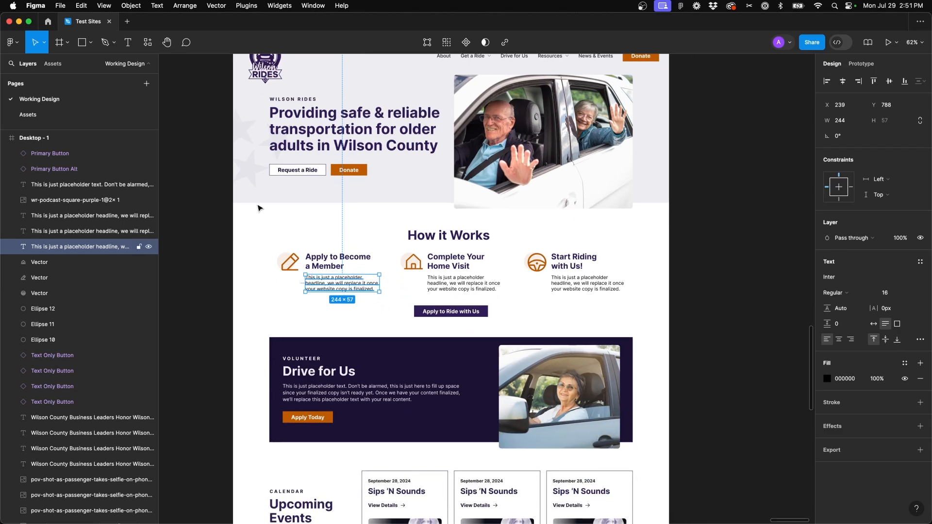
click(28, 115)
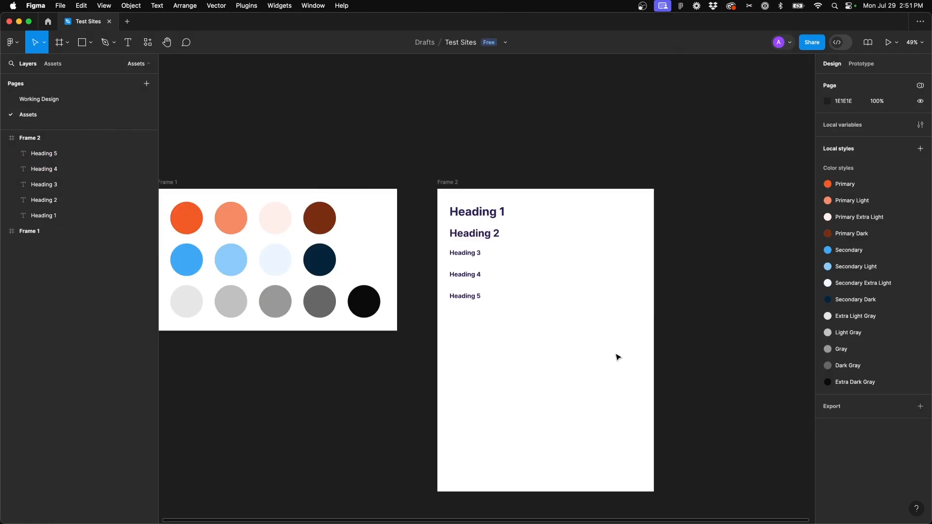
drag(452, 316, 624, 357)
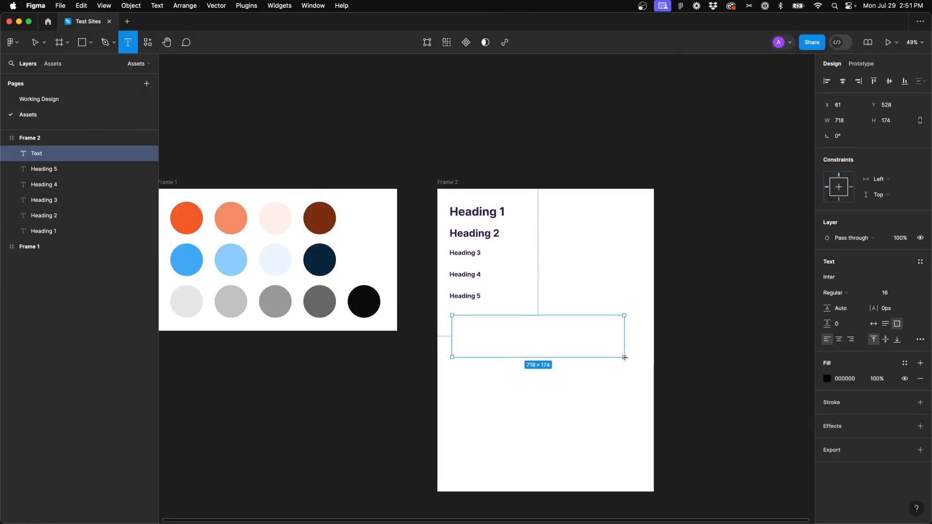
text(This is just a placeholder headline, we will replace it once your website copy is finalized)
text(Body Parargaph)
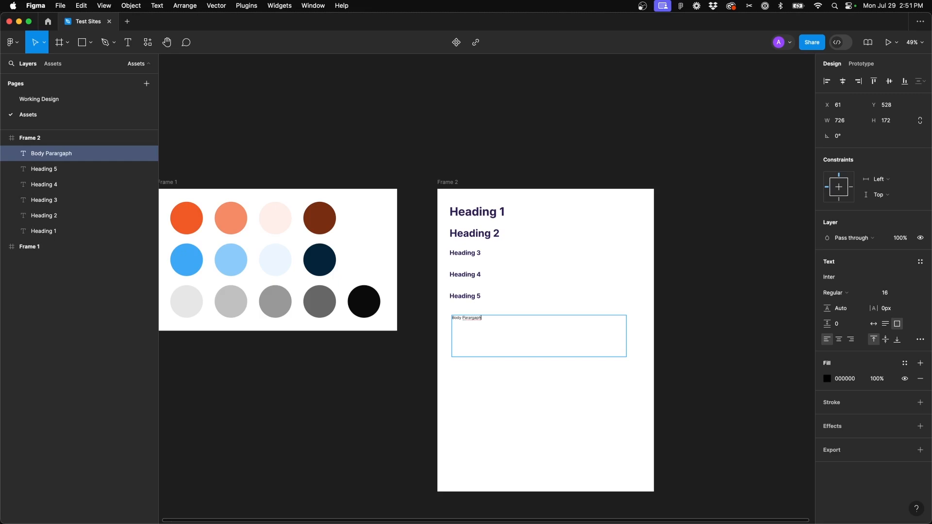
key(Backspace)
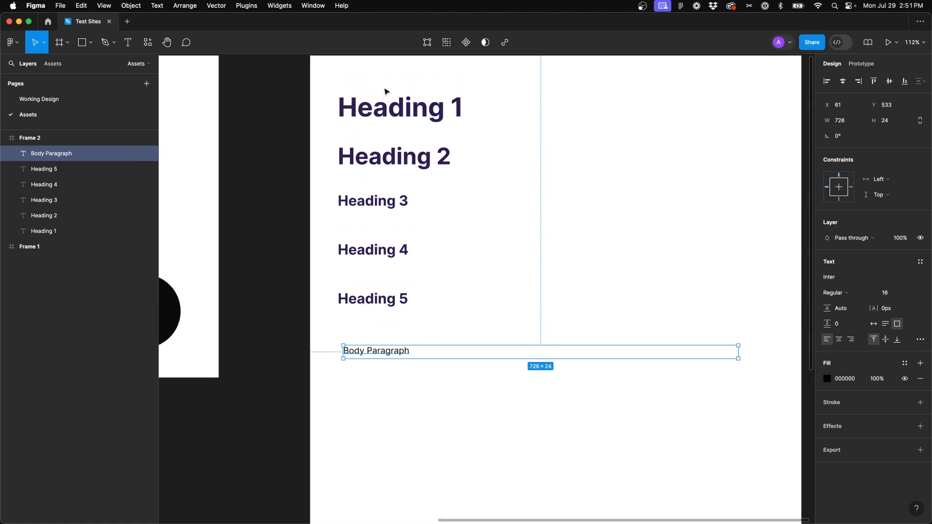
mouse_move(317, 205)
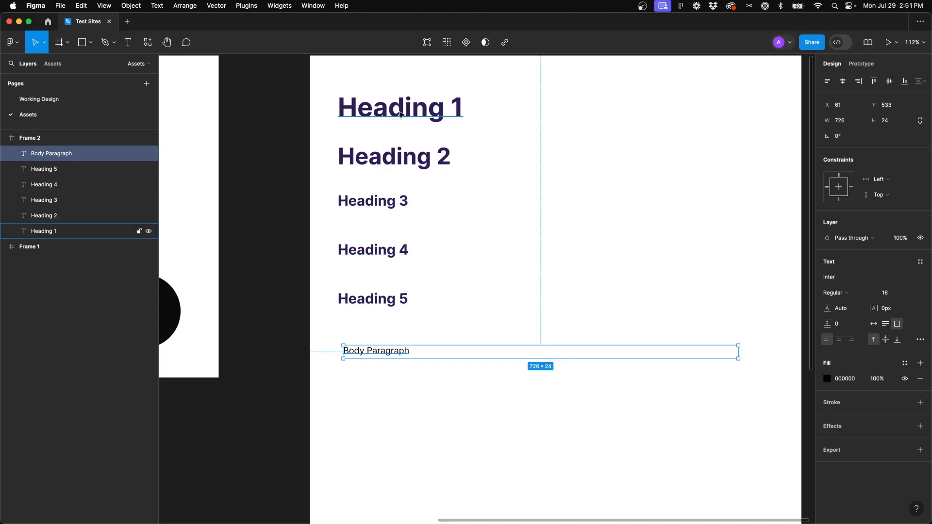
Add an Inter Bold 15, 4px letter-spaced 'SUBTEXT HEADING' sample below Body Paragraph
click(399, 107)
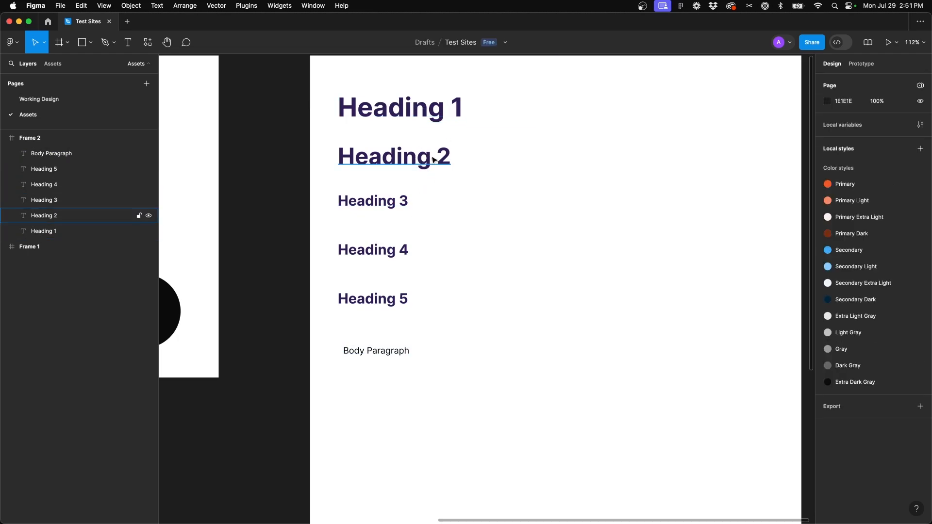
click(399, 108)
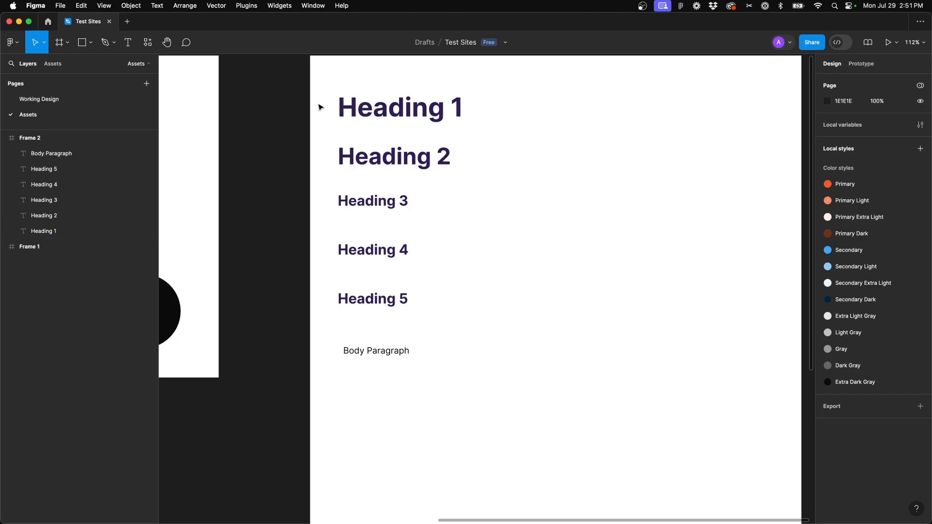
mouse_move(329, 272)
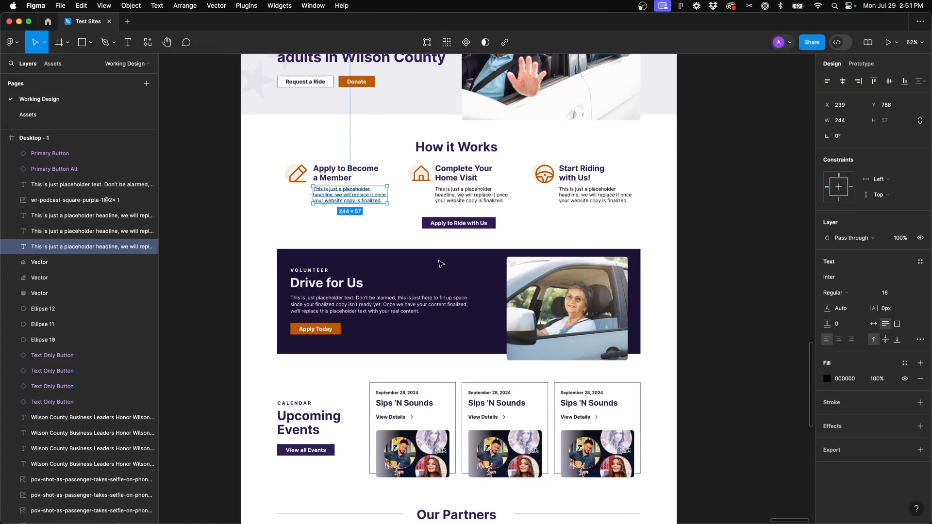
scroll(down, 3)
text(SUBTE)
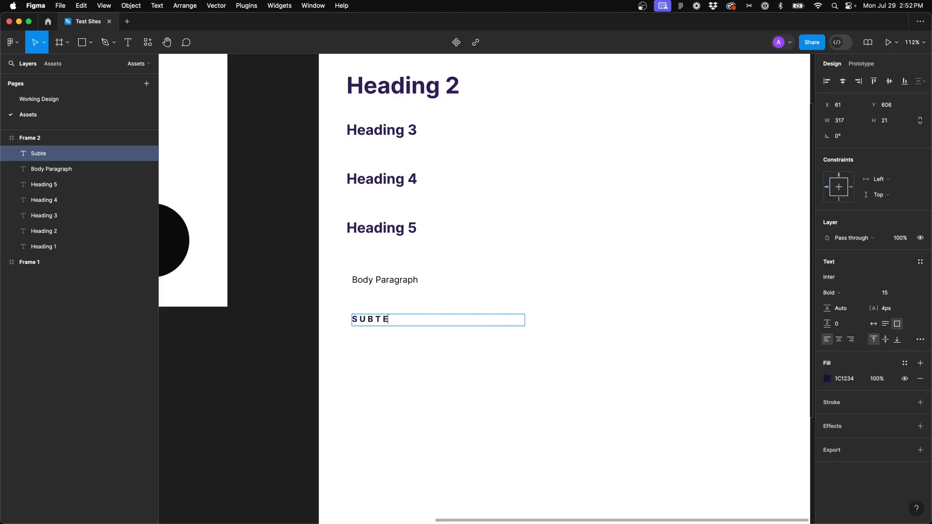
text(XT HEADING)
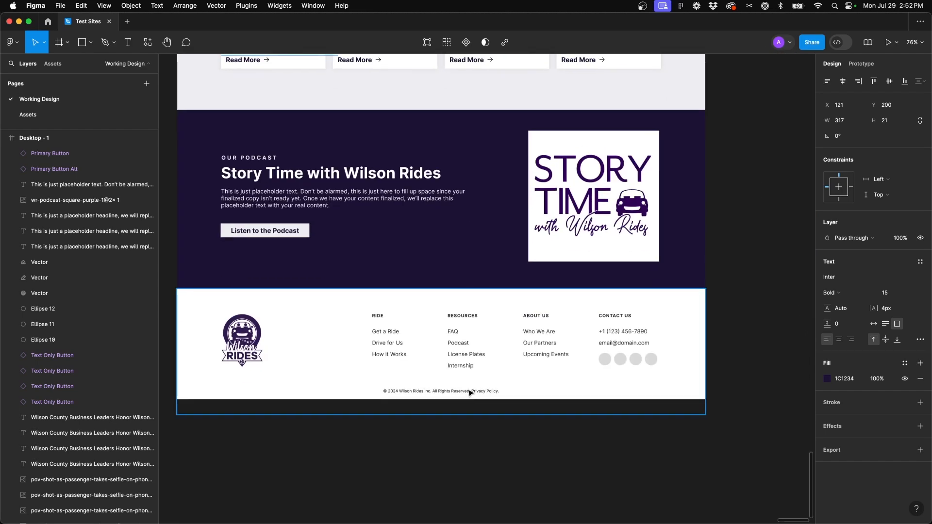
Copy the footer copyright line under SUBTEXT HEADING and retype it as 'Body Paragraph Small'
click(440, 392)
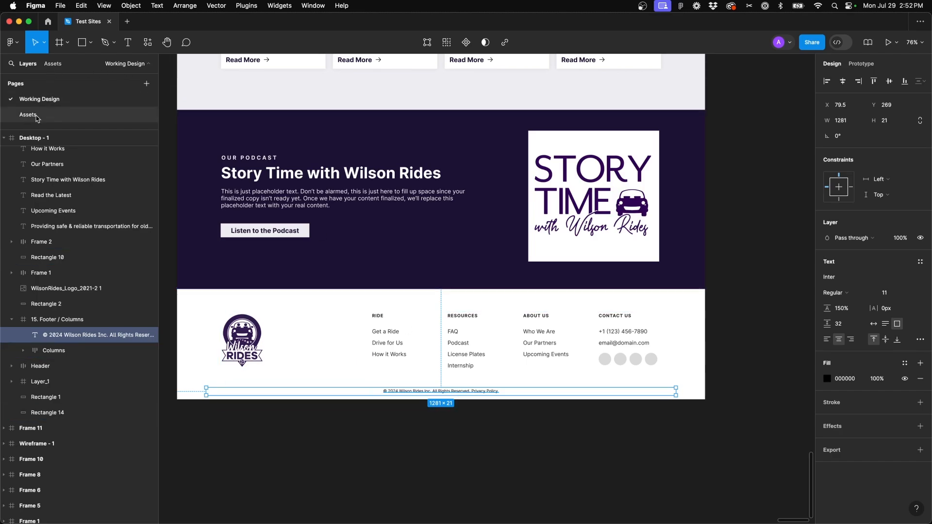
click(28, 115)
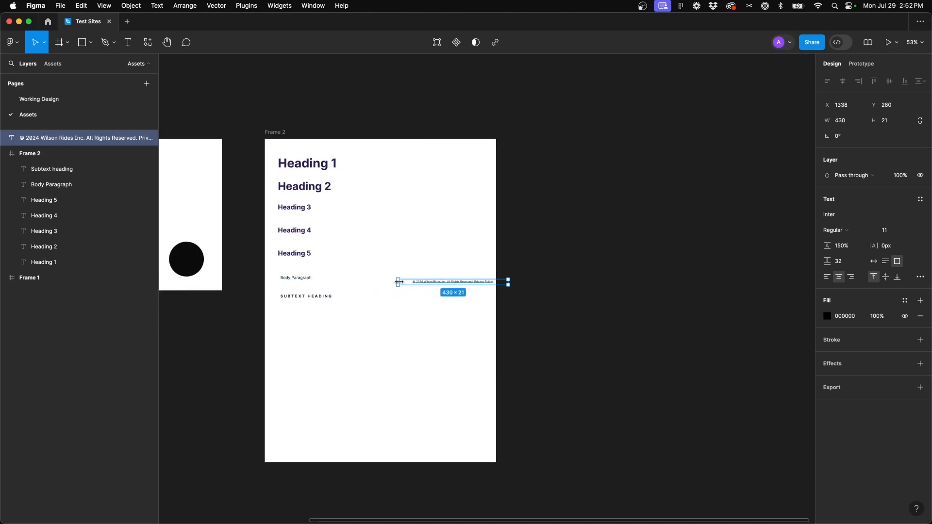
drag(451, 281, 327, 313)
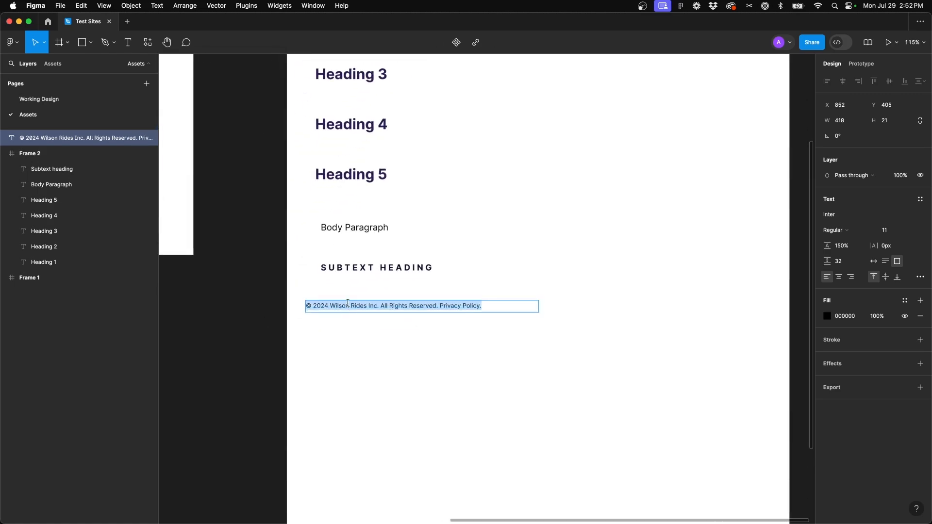
text(Body Paragrph)
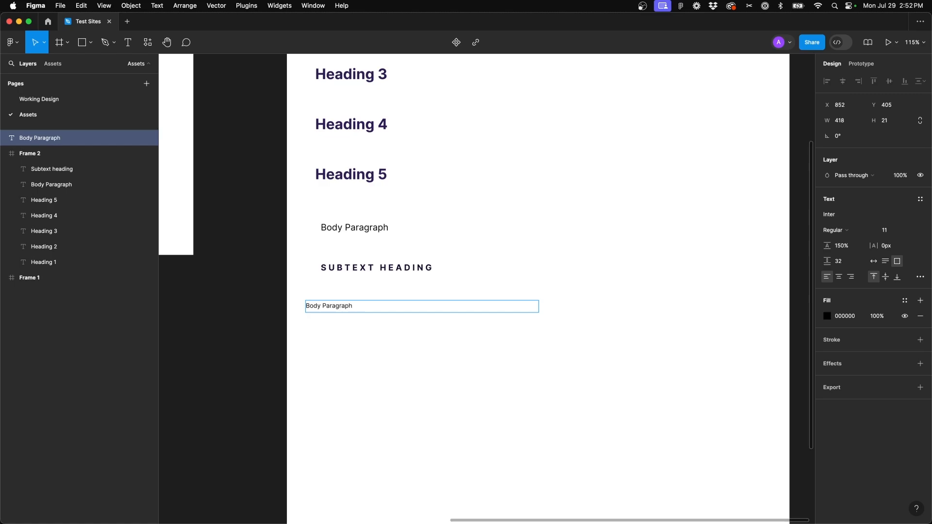
text(Small)
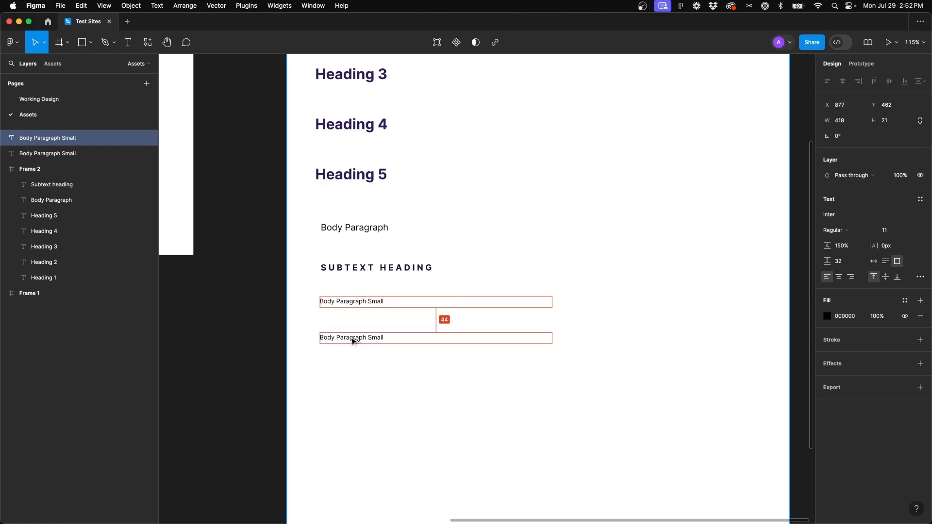
Duplicate it and retype the copy as 'Body Paragraph Large'
text(L)
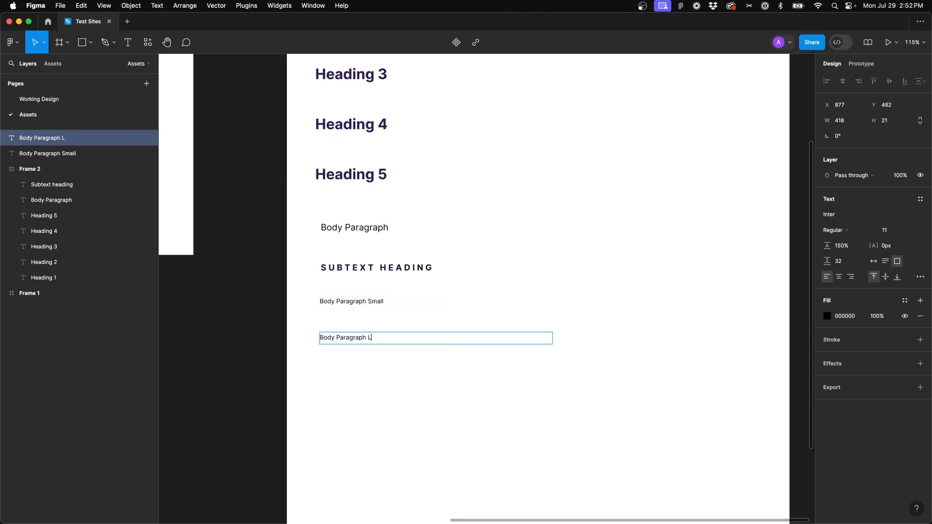
text(arge)
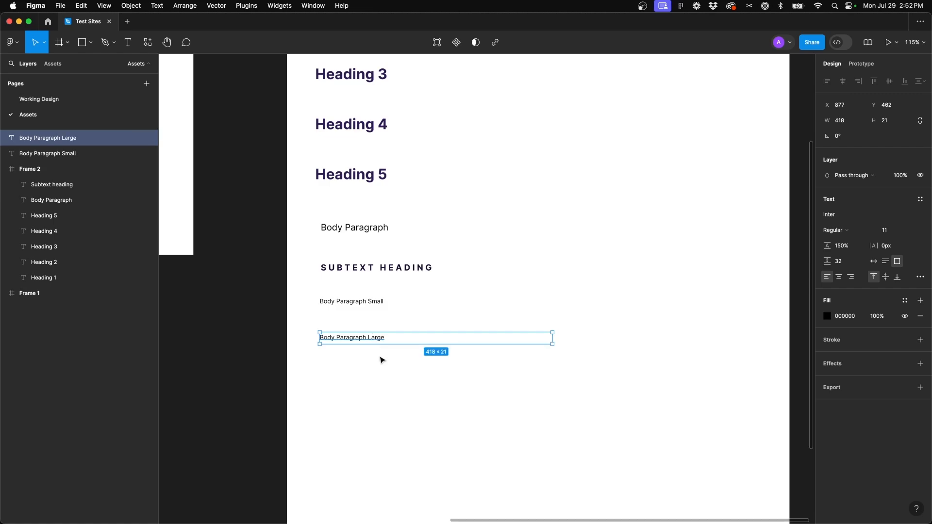
click(430, 181)
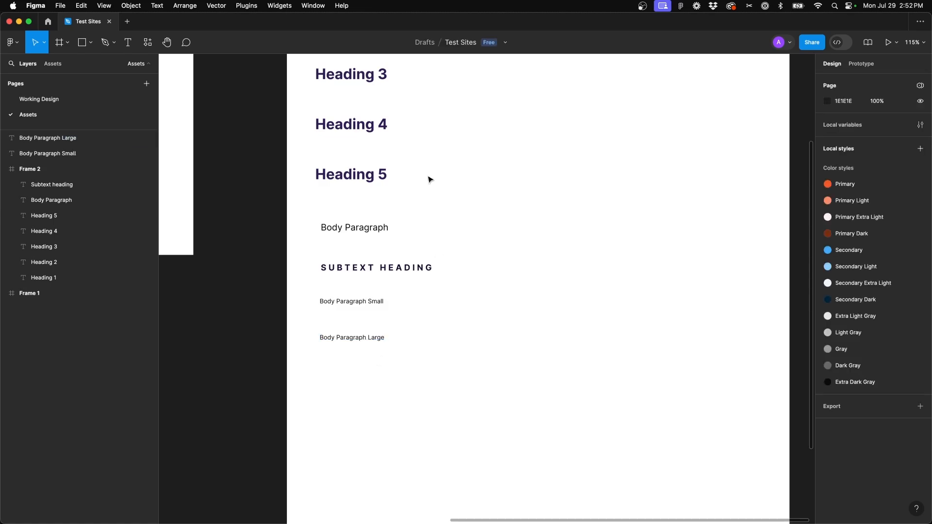
click(355, 227)
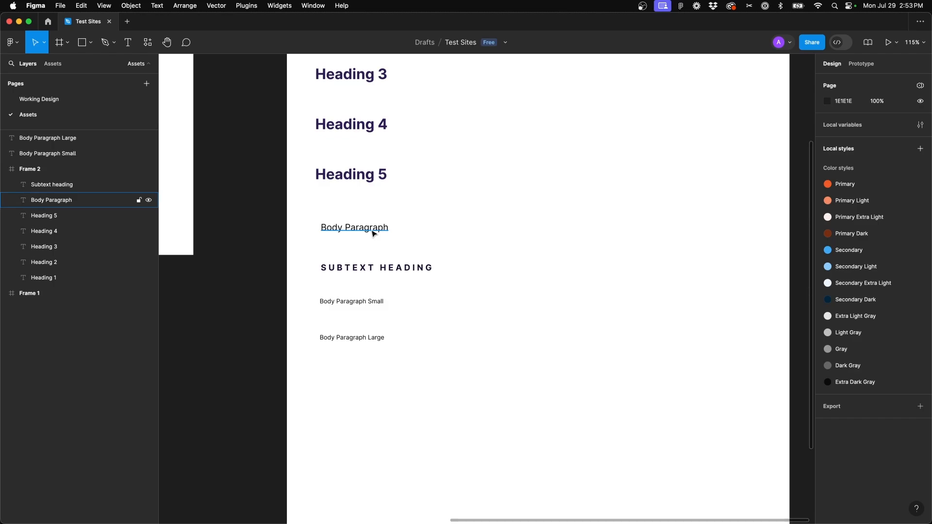
scroll(down, 3)
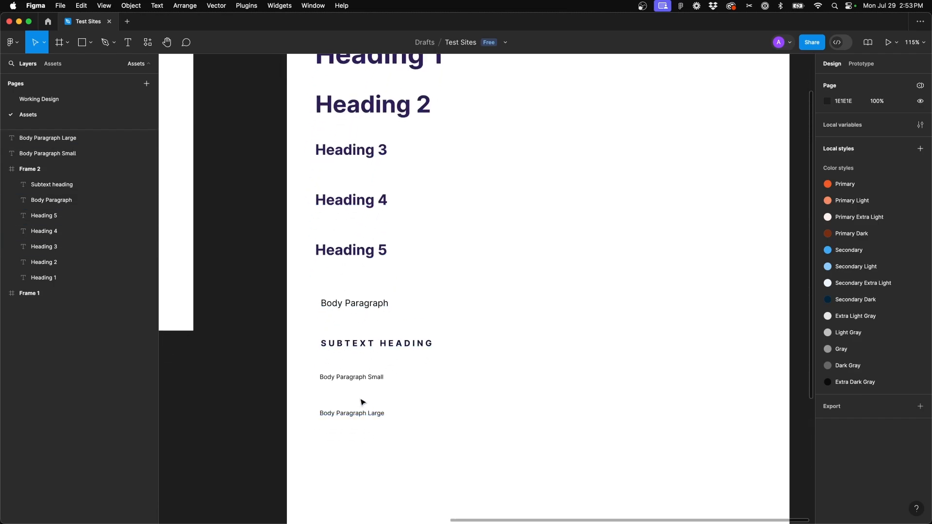
Enlarge Heading 3 to font size 32
click(352, 414)
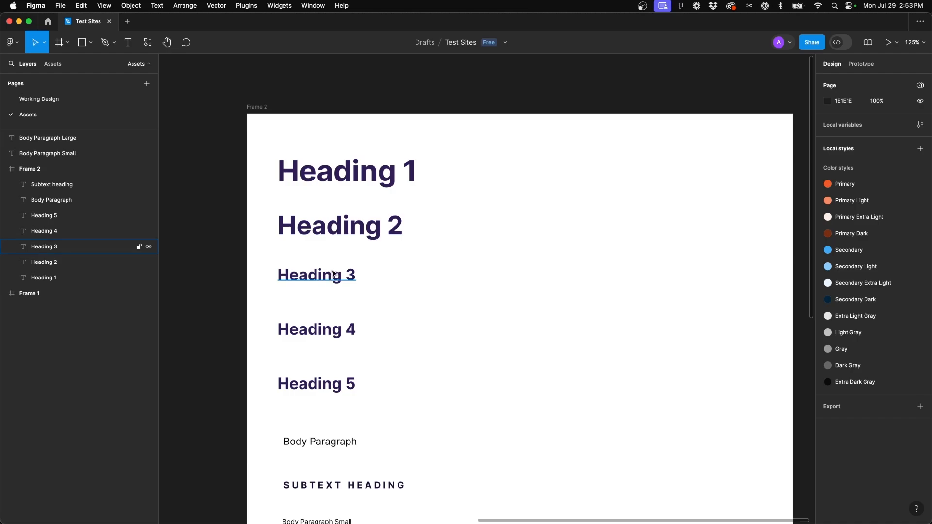
click(316, 273)
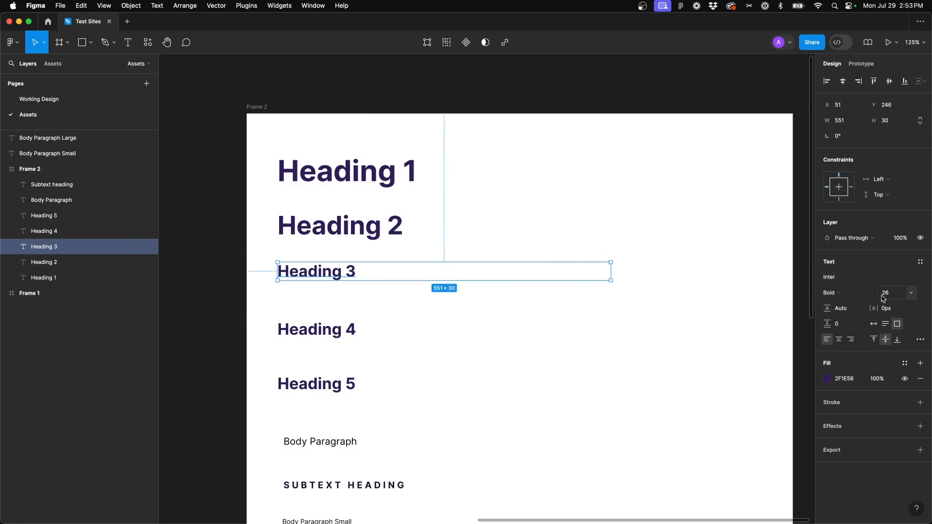
click(891, 292)
text(28)
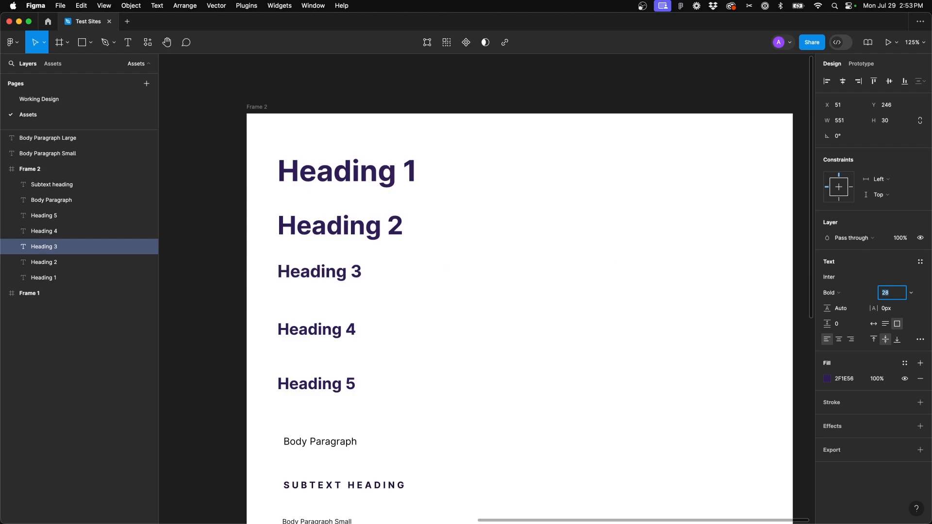
text(32)
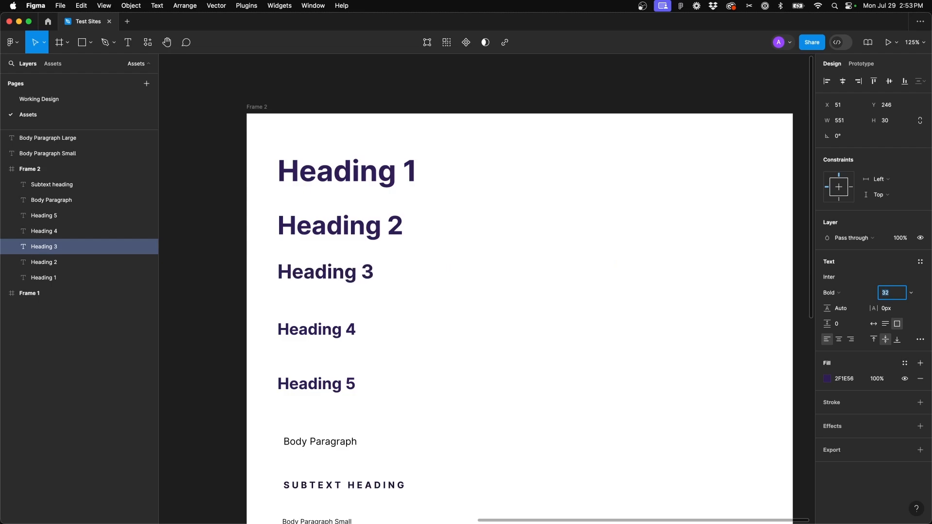
click(315, 329)
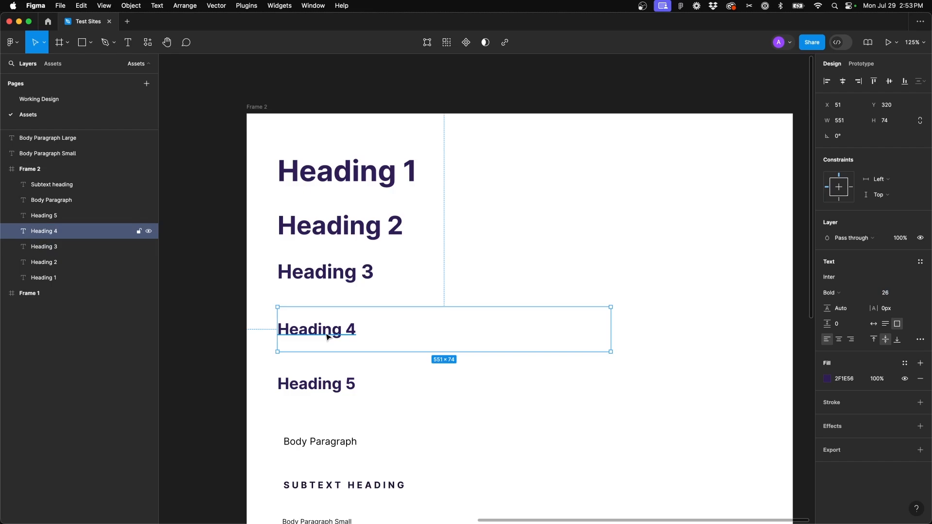
Set Heading 5's font size and space it between Heading 4 and Body Paragraph
click(891, 292)
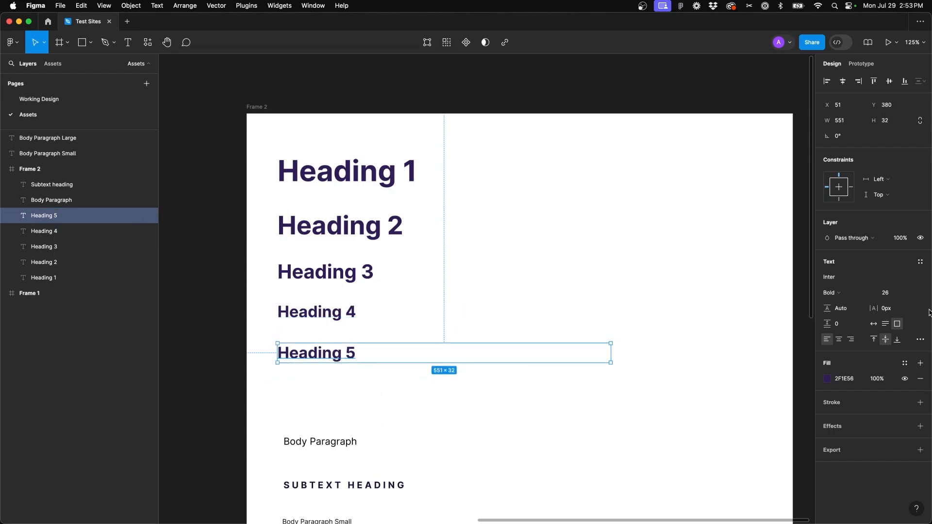
click(890, 292)
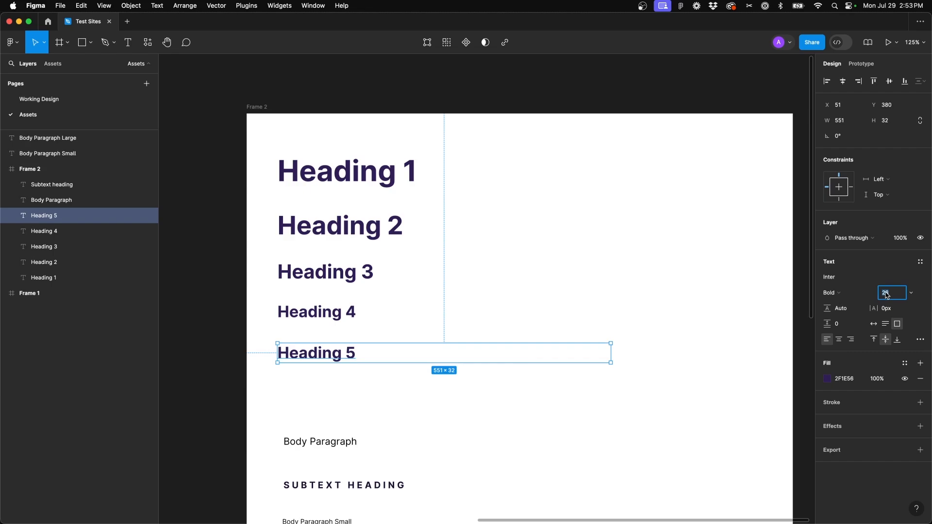
text(22)
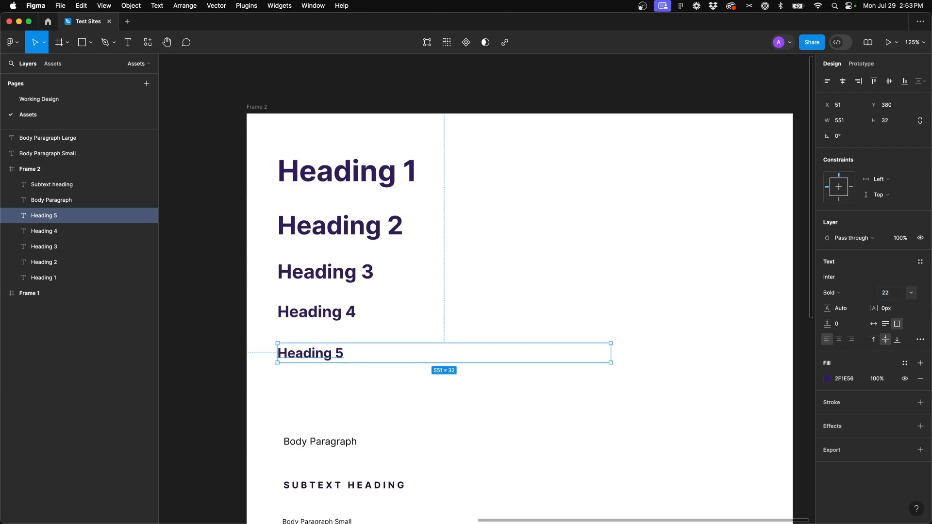
click(890, 293)
text(20)
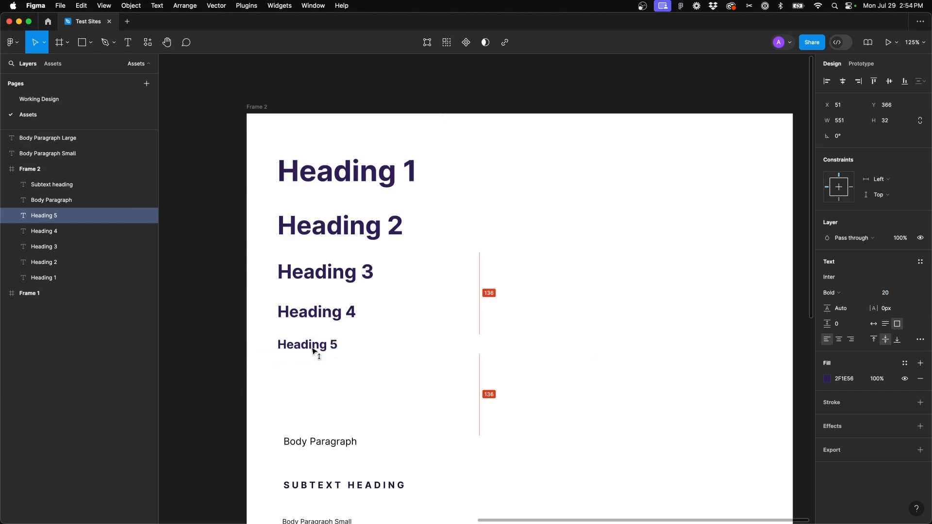
click(320, 390)
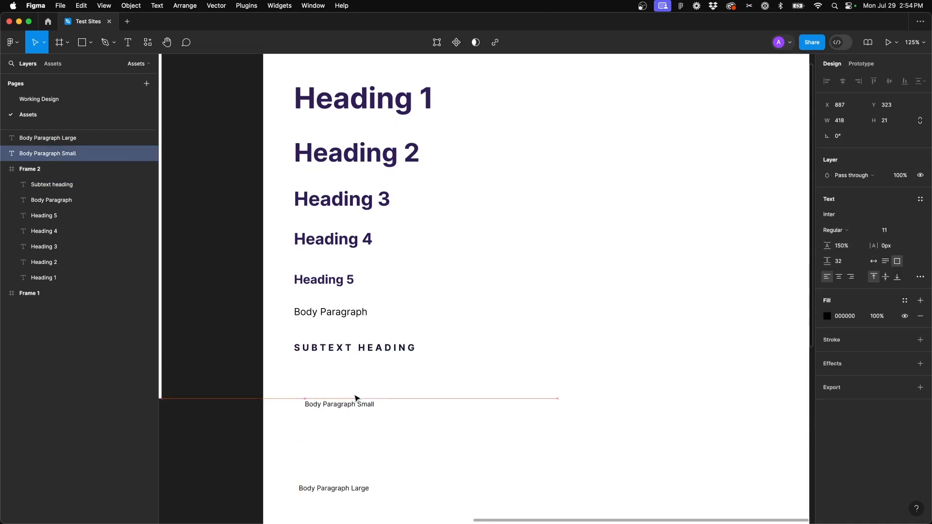
Move Body Paragraph Small under the subtext heading and set Body Paragraph Large to size 20
drag(340, 404, 330, 377)
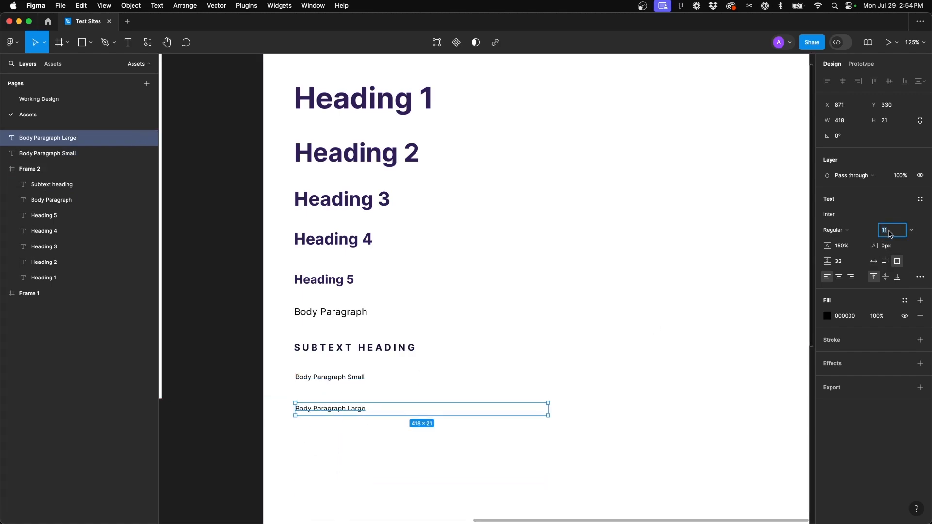
text(20)
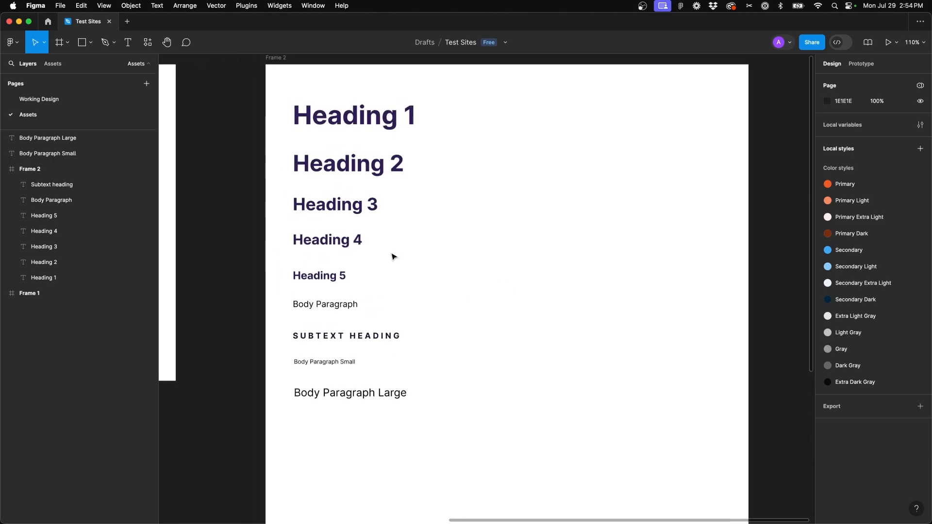
scroll(down, 3)
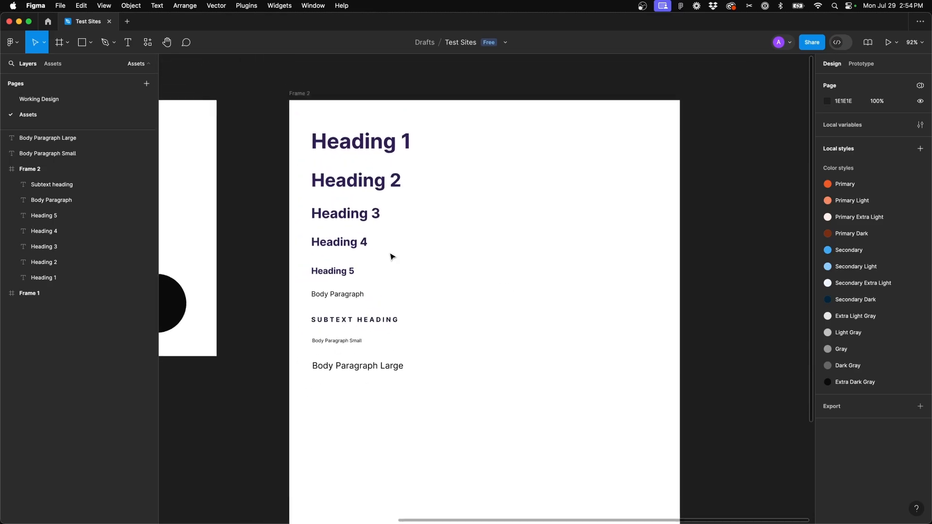
click(30, 169)
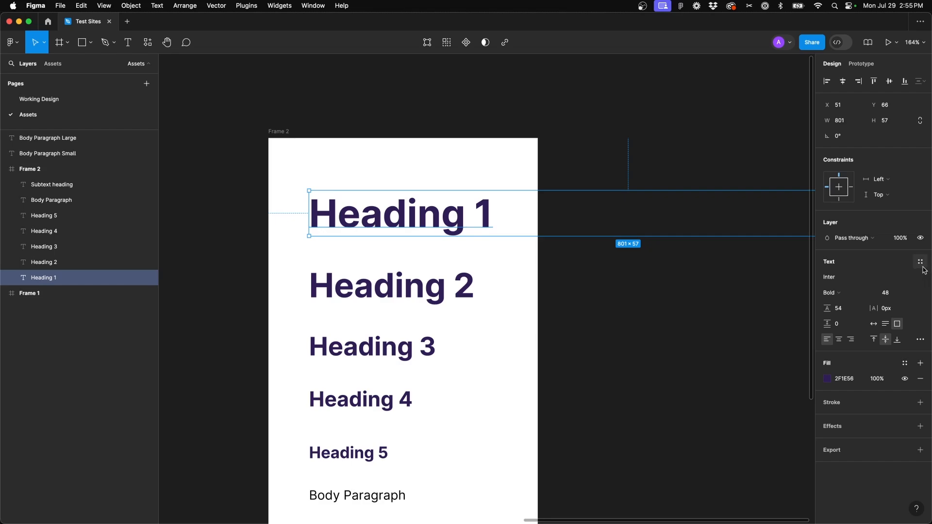
mouse_move(921, 262)
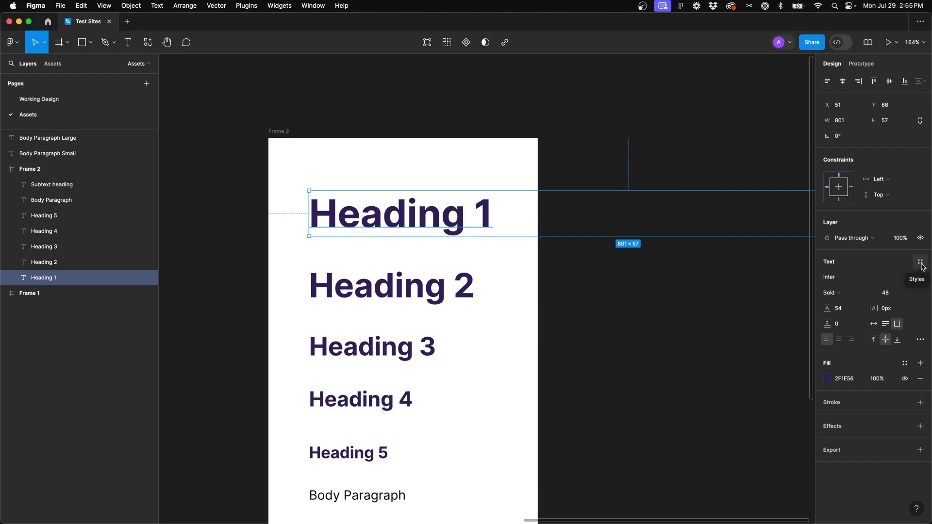
Create a local text style named 'Heading 1' from the Heading 1 sample
click(920, 262)
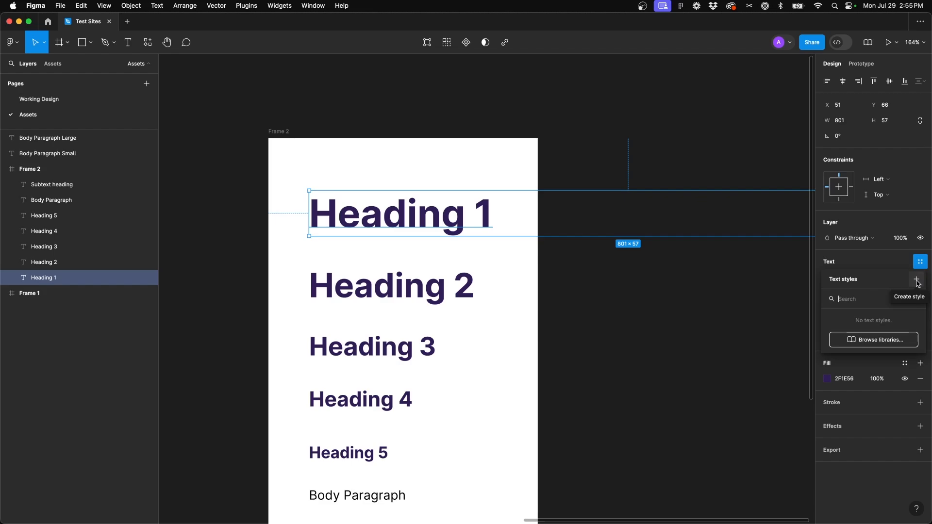
click(916, 280)
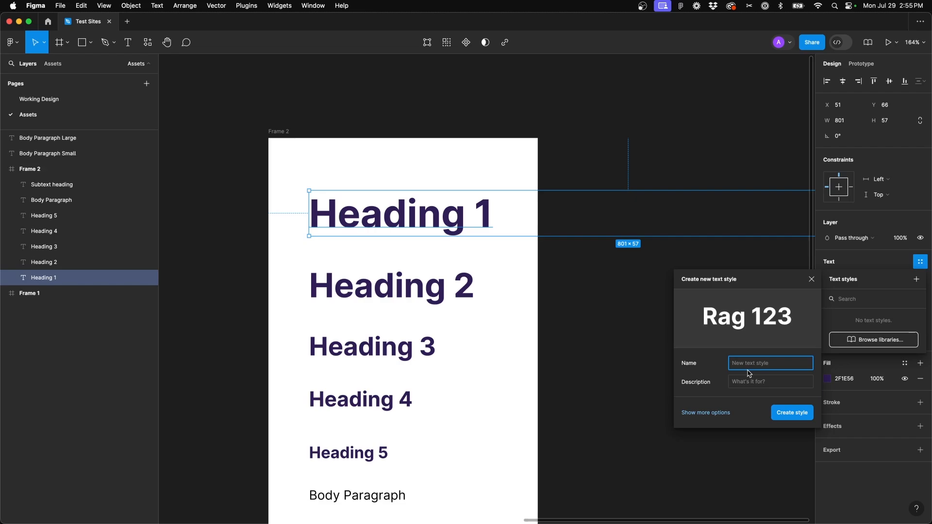
text(Heading 1)
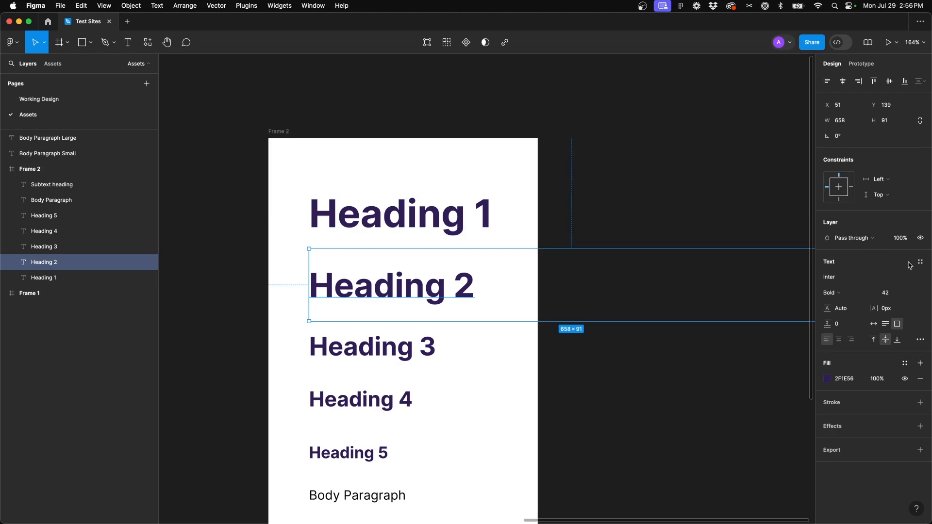
Create a local text style named 'Heading 2' from the Heading 2 sample
click(921, 261)
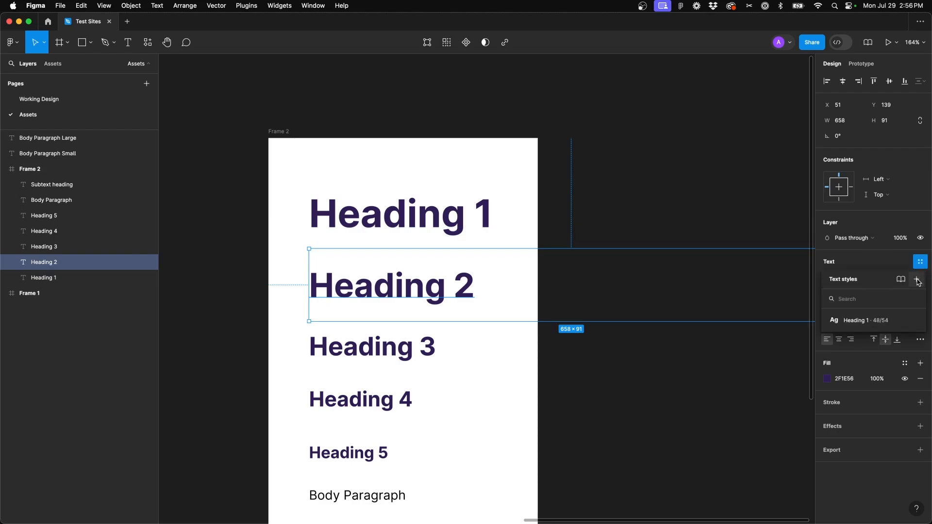
click(918, 280)
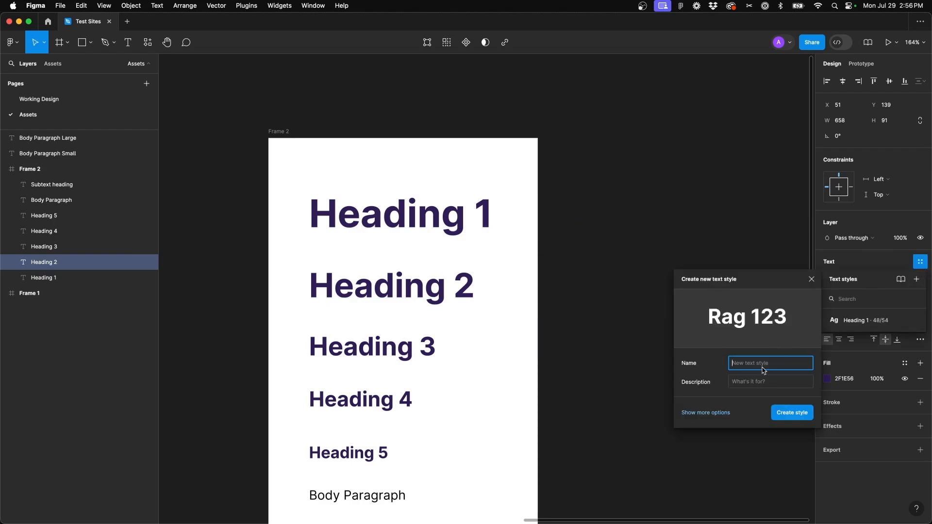
text(Heading 2)
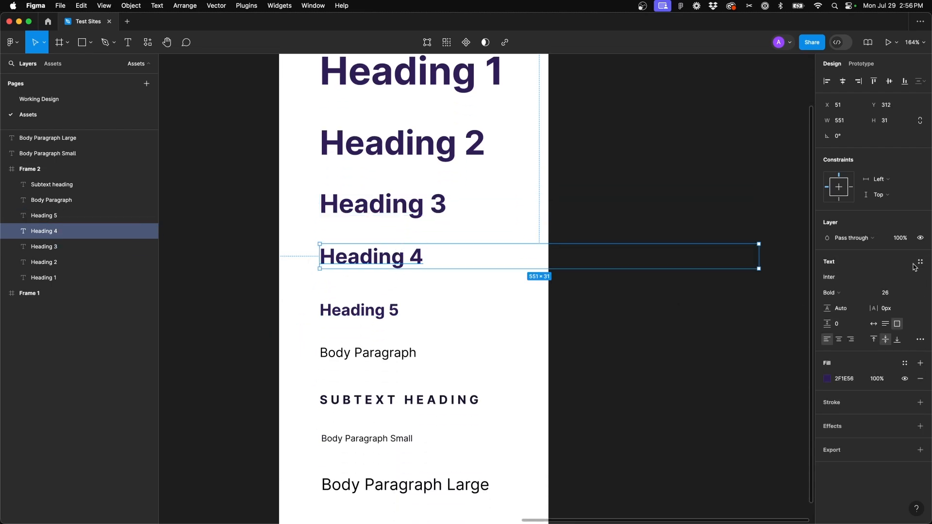
Save Heading 4, Heading 5 and the body paragraph as text styles, naming the last one 'Body'
click(919, 261)
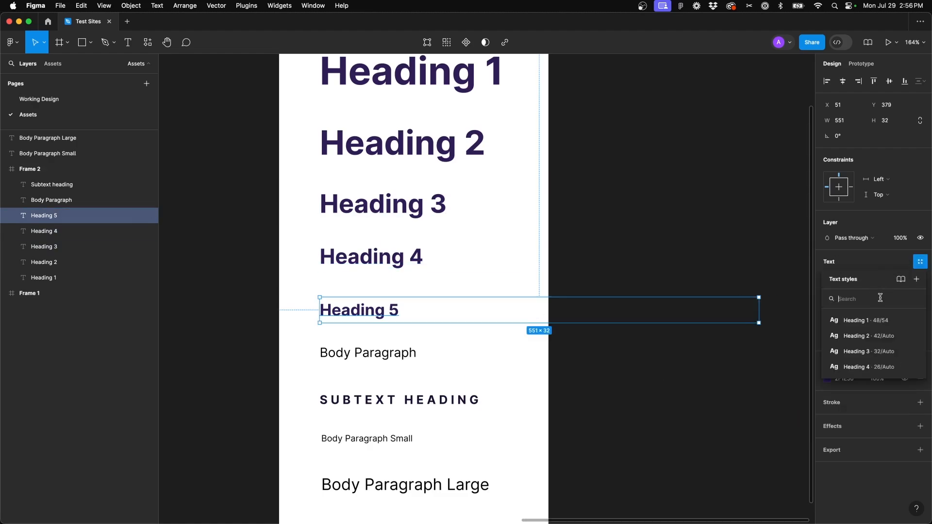
click(916, 280)
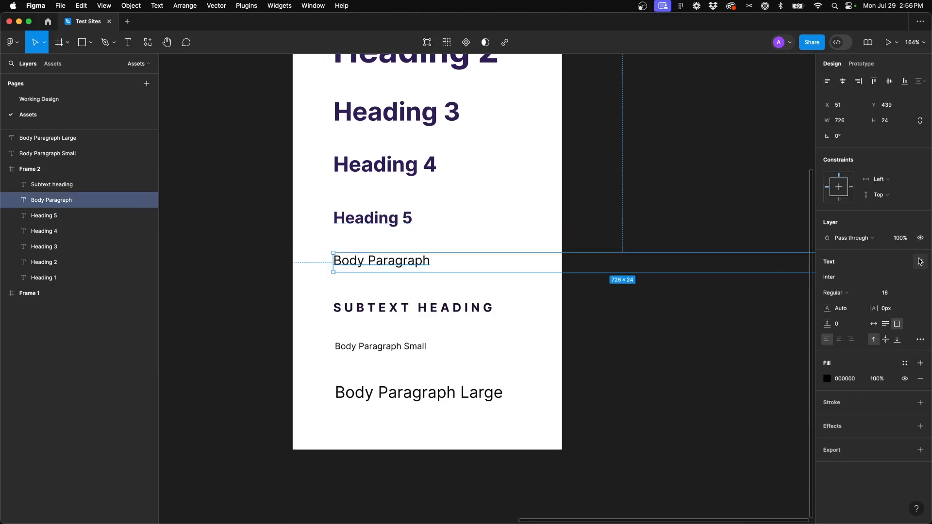
click(919, 261)
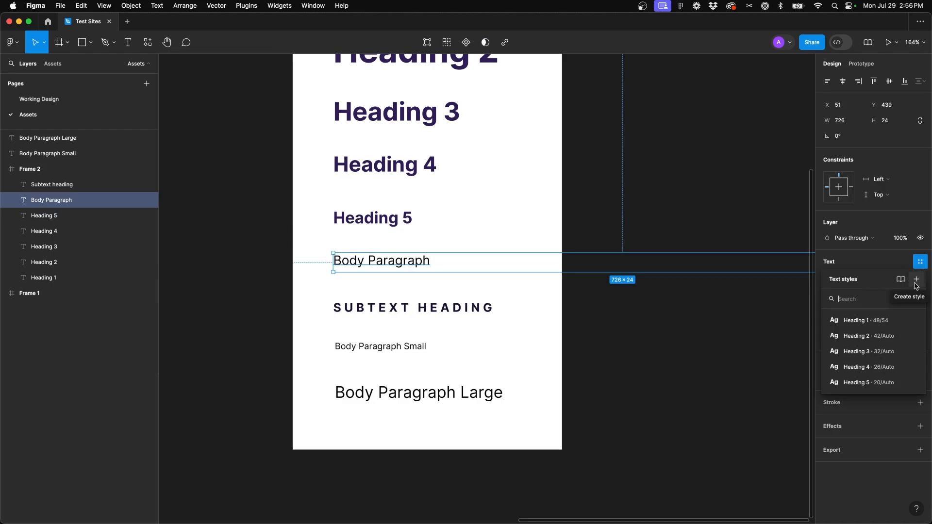
click(915, 280)
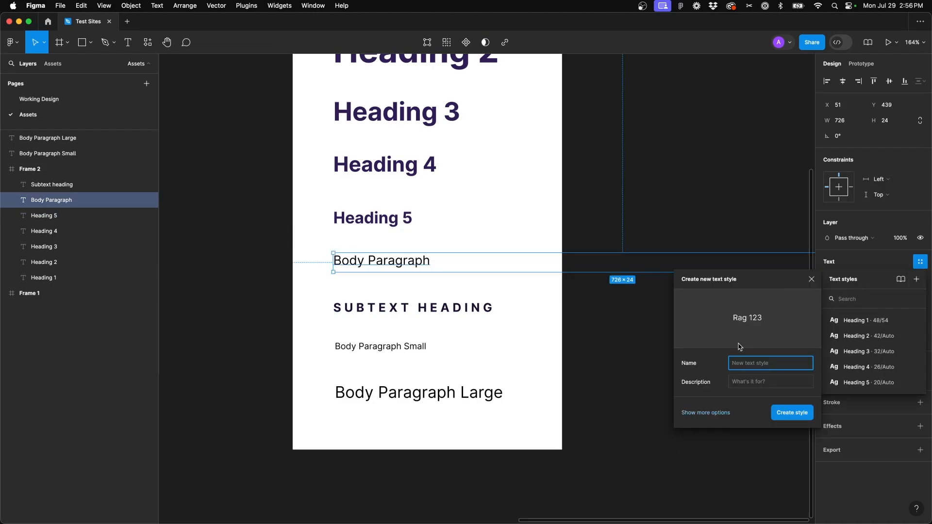
text(Body)
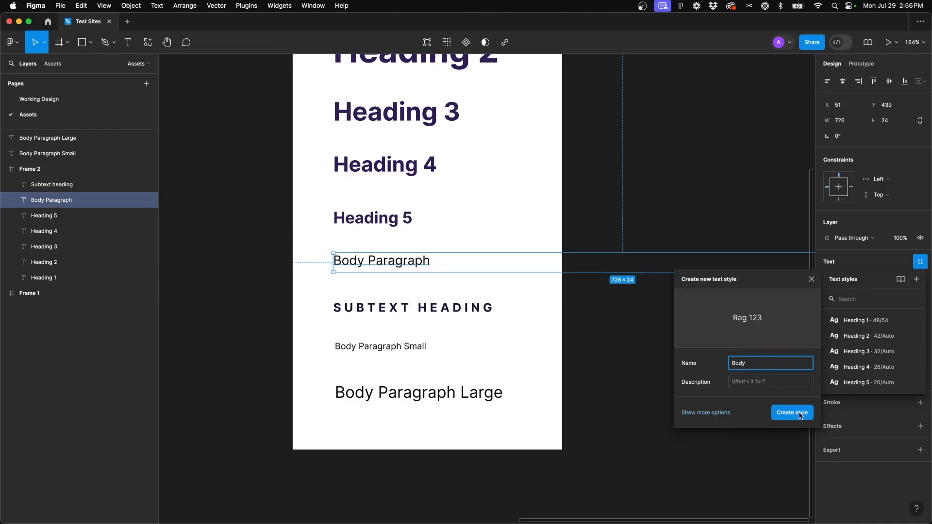
click(793, 411)
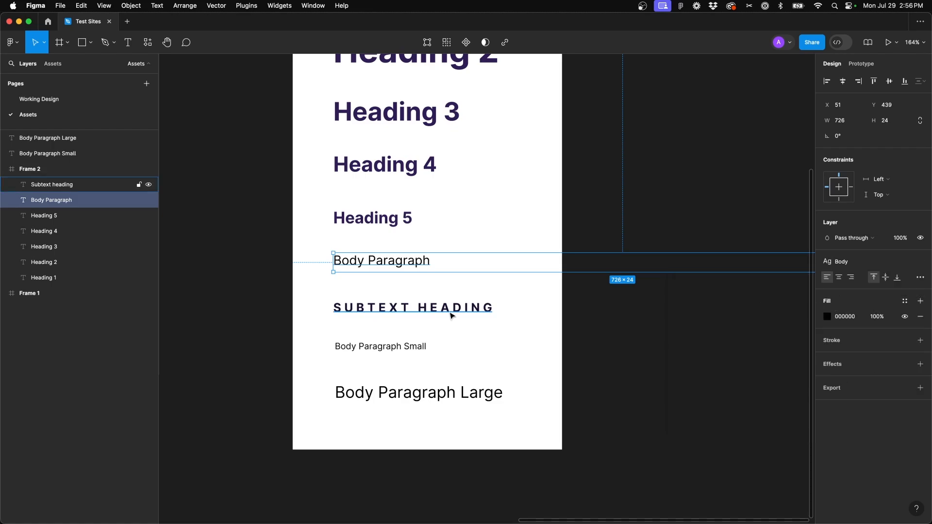
Save the subtext heading, small and large body paragraphs as Subtext Heading, Body Small and Body Large styles
click(413, 308)
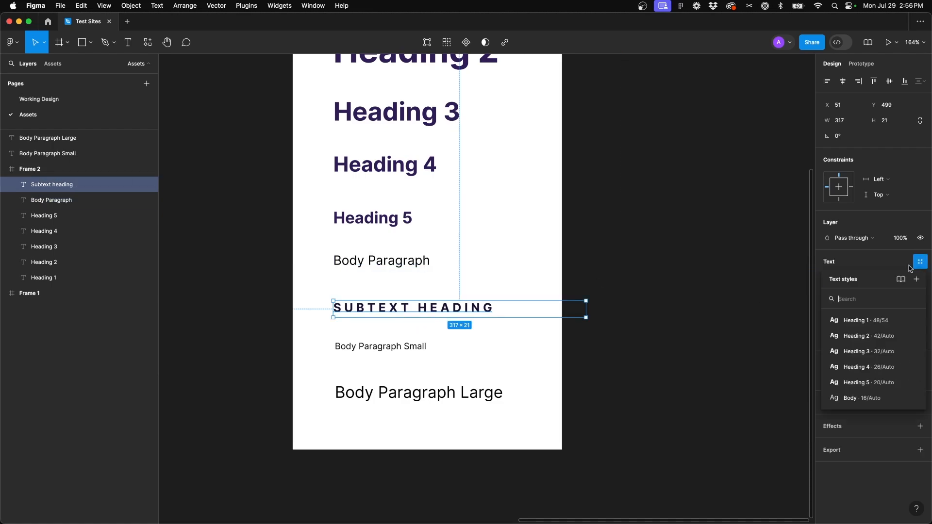
click(918, 279)
text(Subtext Hea)
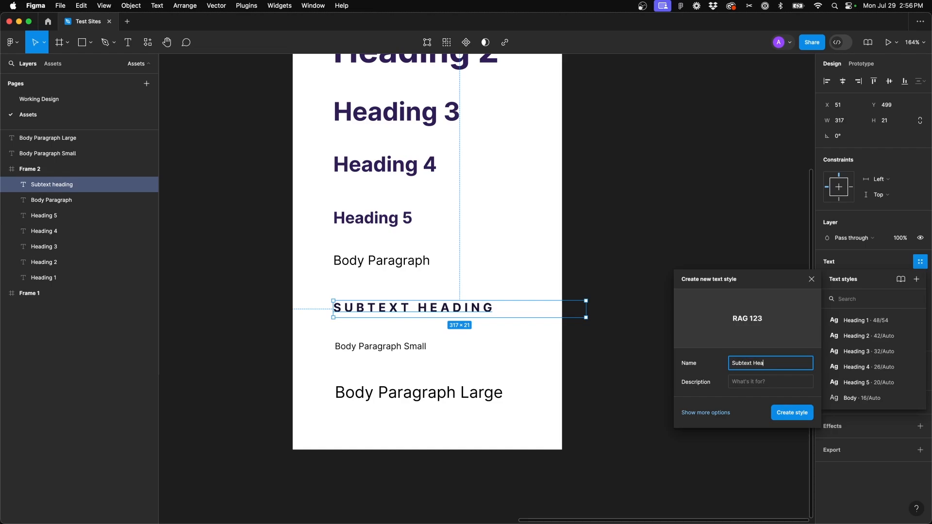
click(792, 413)
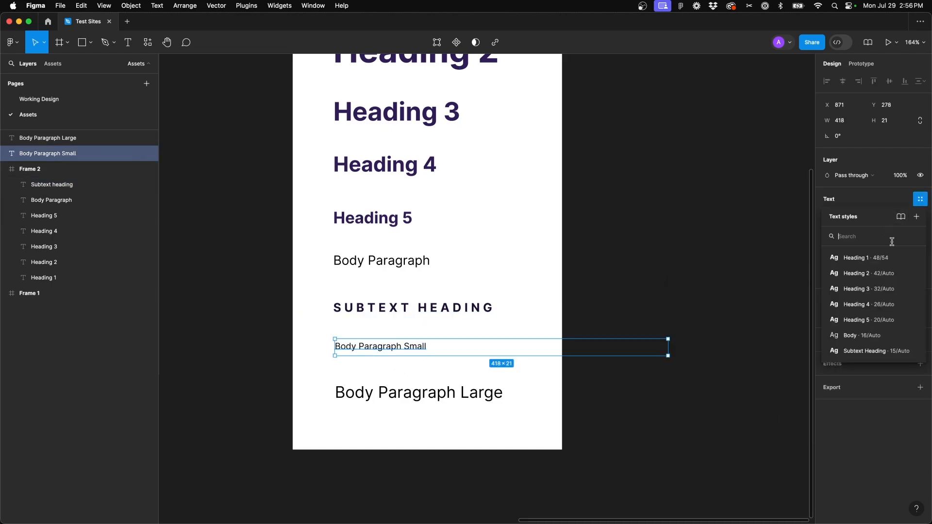
click(916, 217)
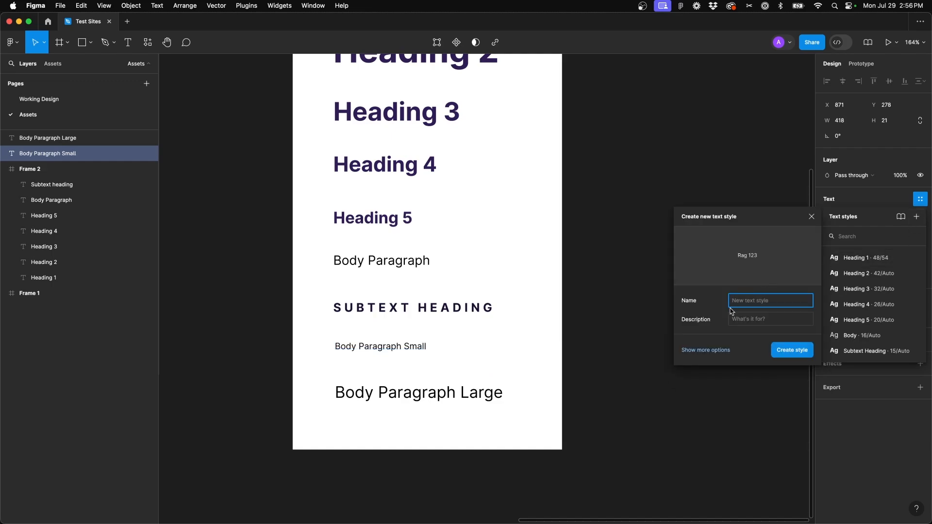
text(Body Sm)
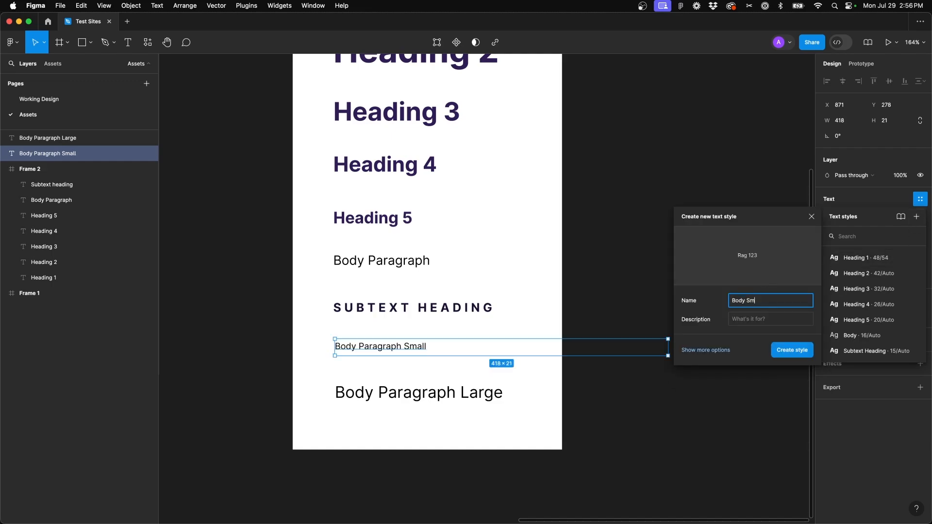
click(792, 350)
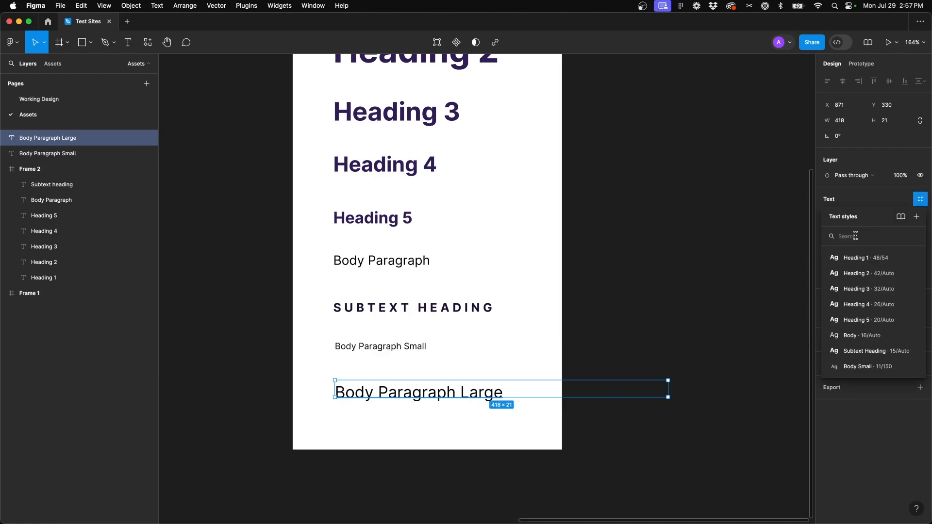
click(915, 216)
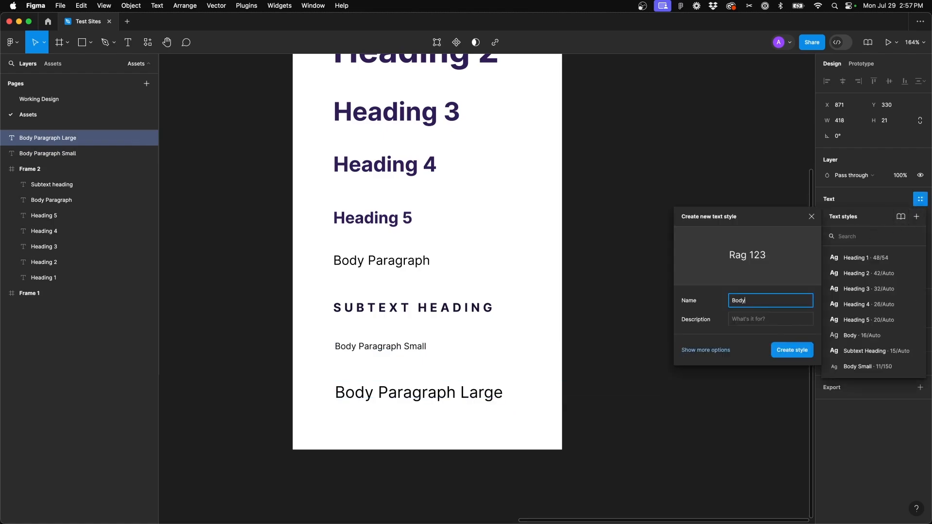
click(793, 350)
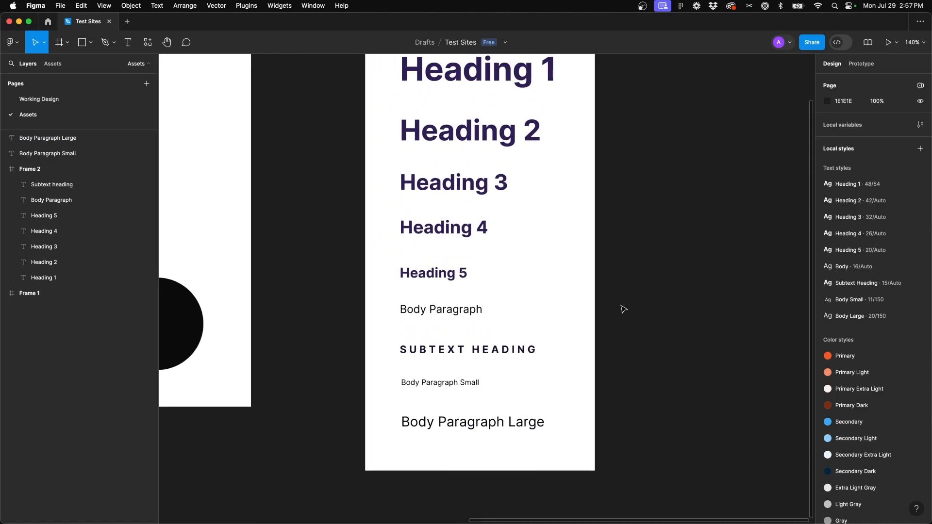
Scroll the Assets page to review the saved text style samples
scroll(down, 3)
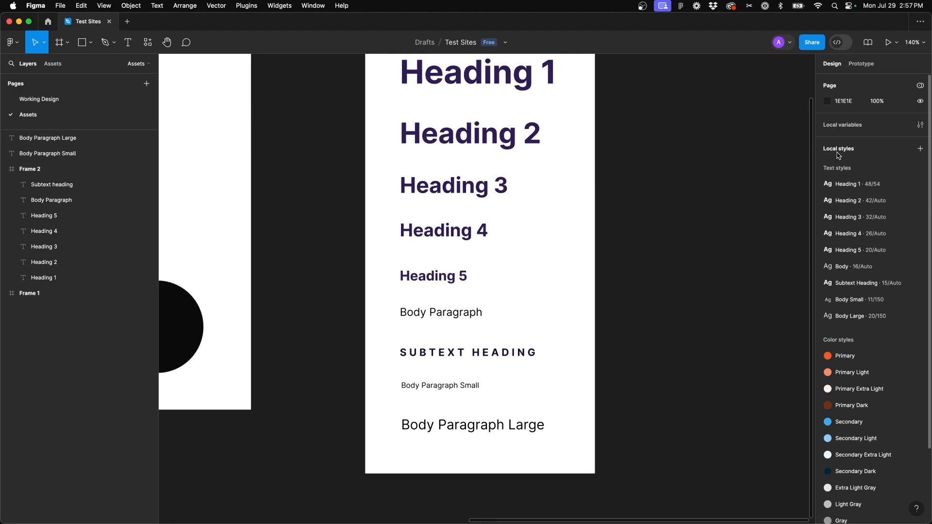
mouse_move(844, 170)
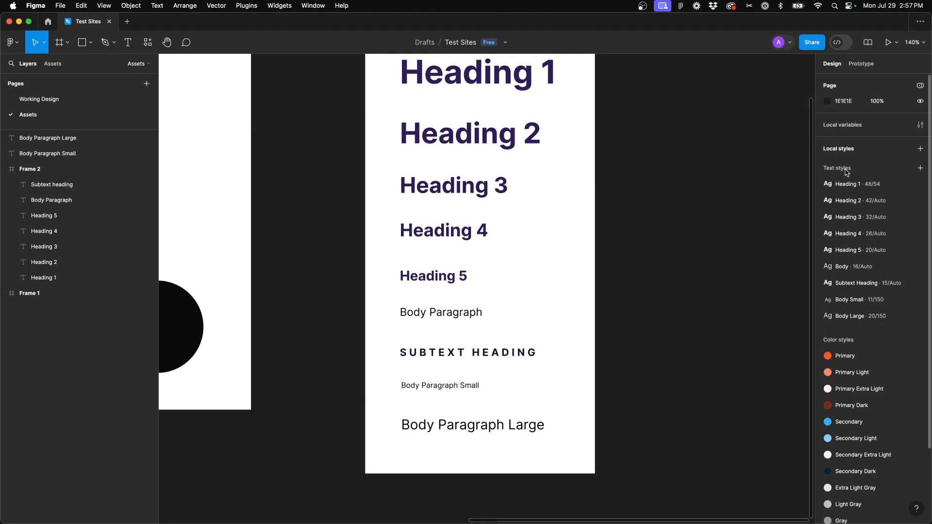
mouse_move(848, 173)
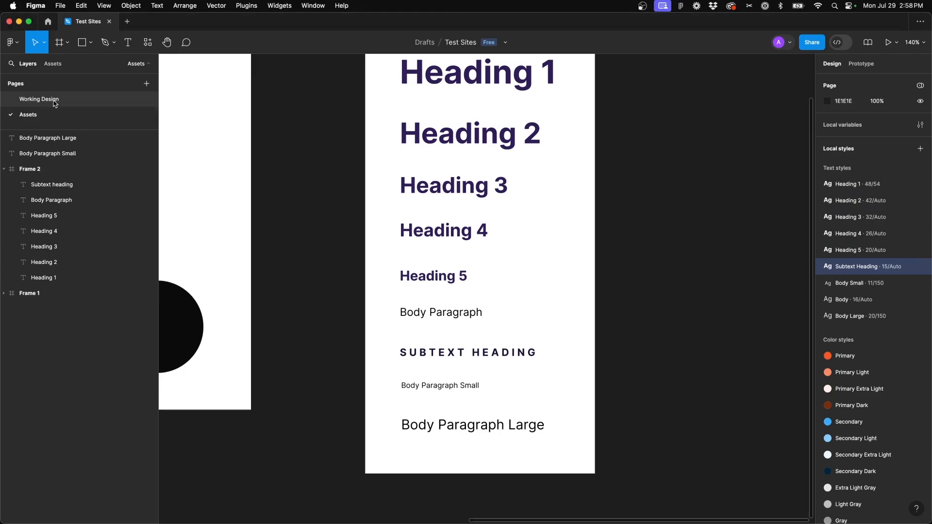
On the Working Design page, link the hero WILSON RIDES text to its saved text style
click(39, 99)
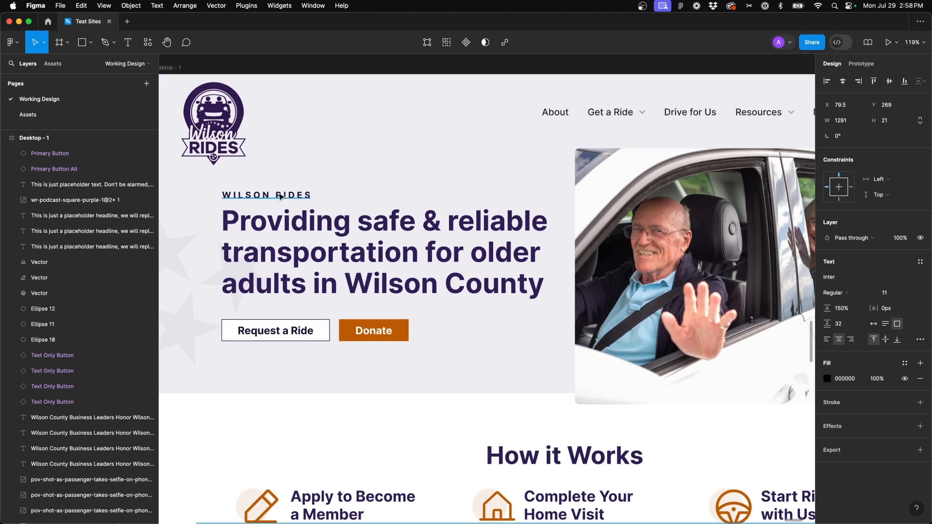
click(266, 195)
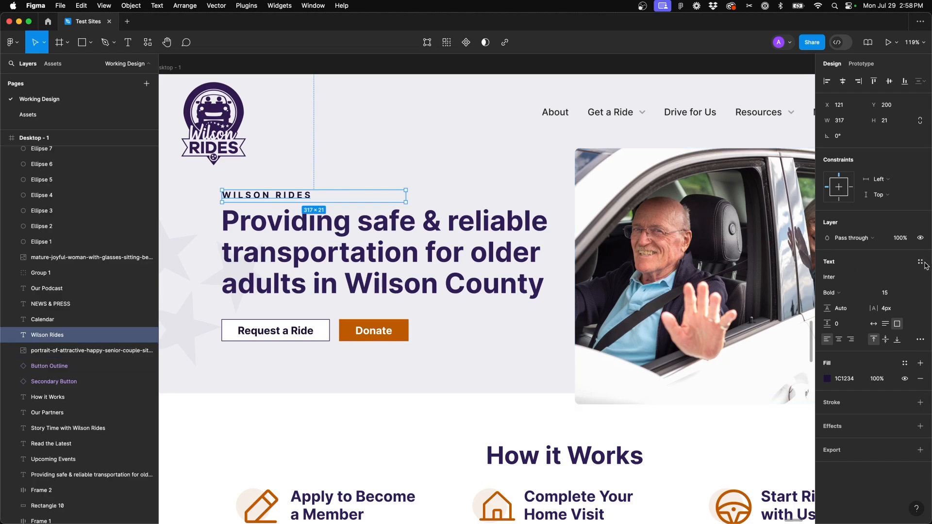
click(921, 262)
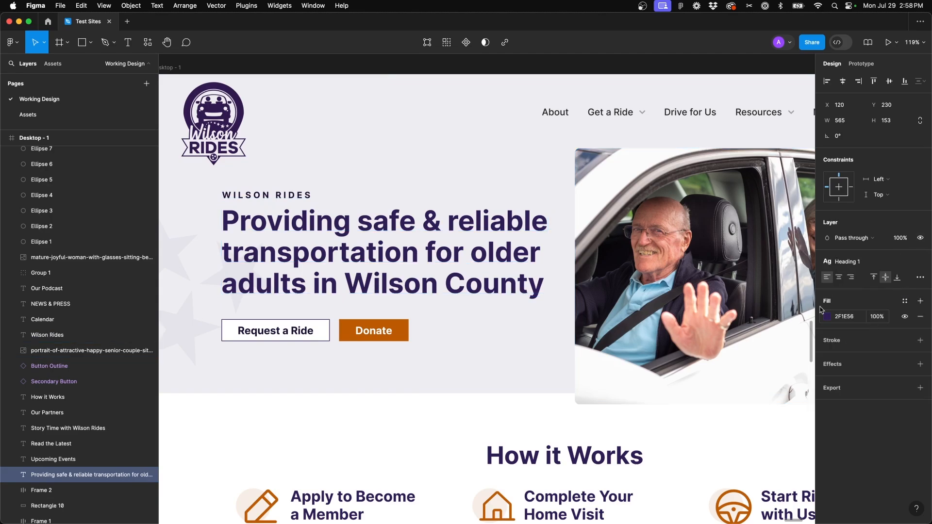
scroll(down, 3)
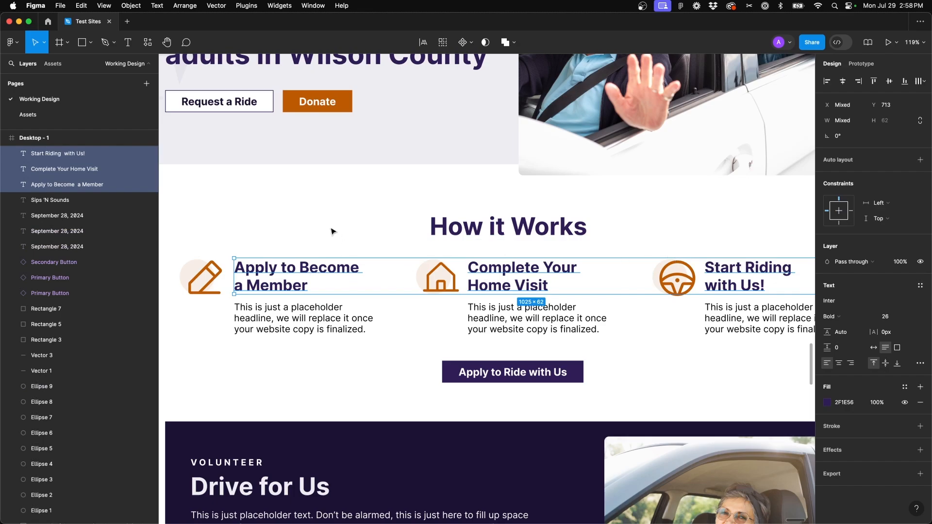
mouse_move(326, 253)
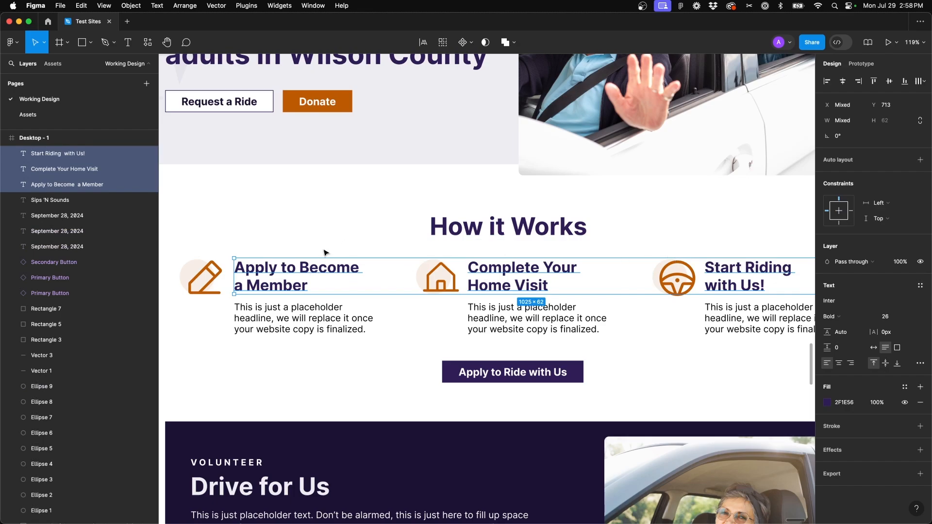
Apply the Heading 3 style to the three How it Works step titles
click(297, 276)
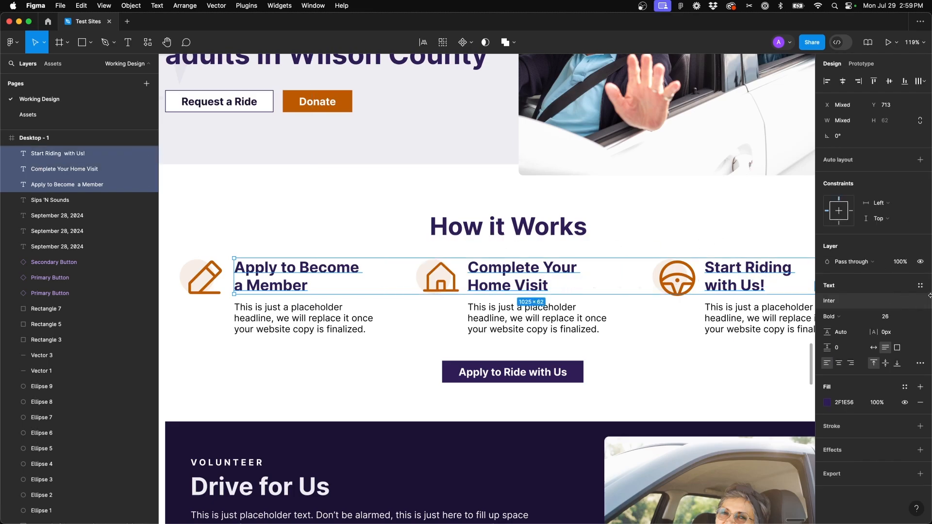
click(920, 285)
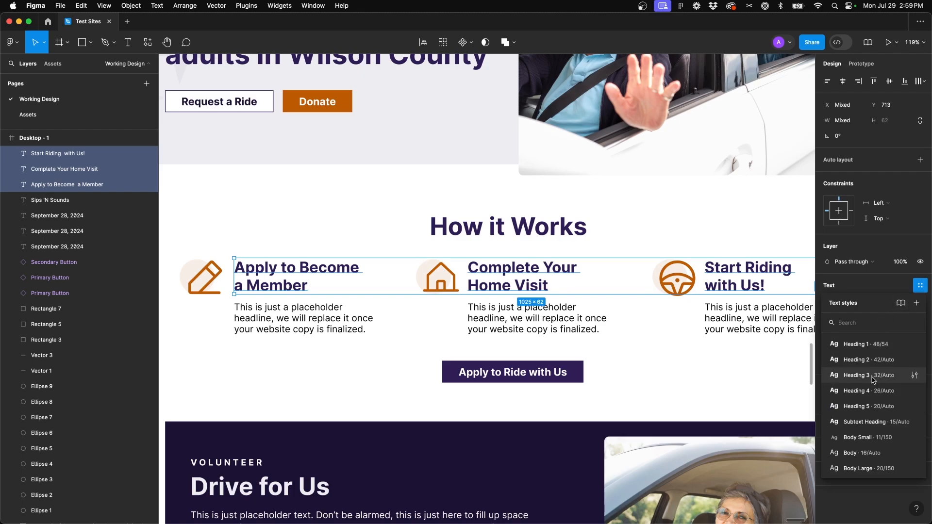
click(856, 375)
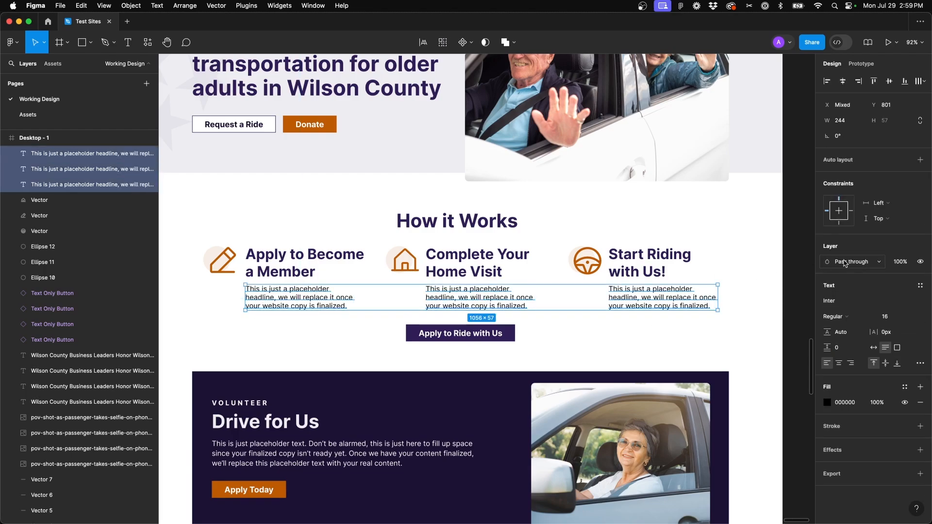
Link VOLUNTEER to Subtext Heading and the Drive for Us heading and paragraph to their saved styles
click(920, 285)
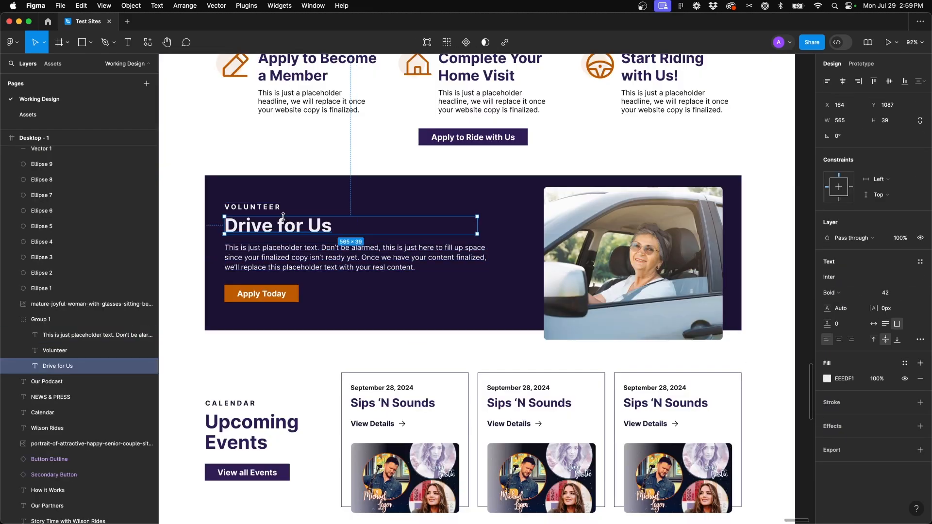
click(920, 262)
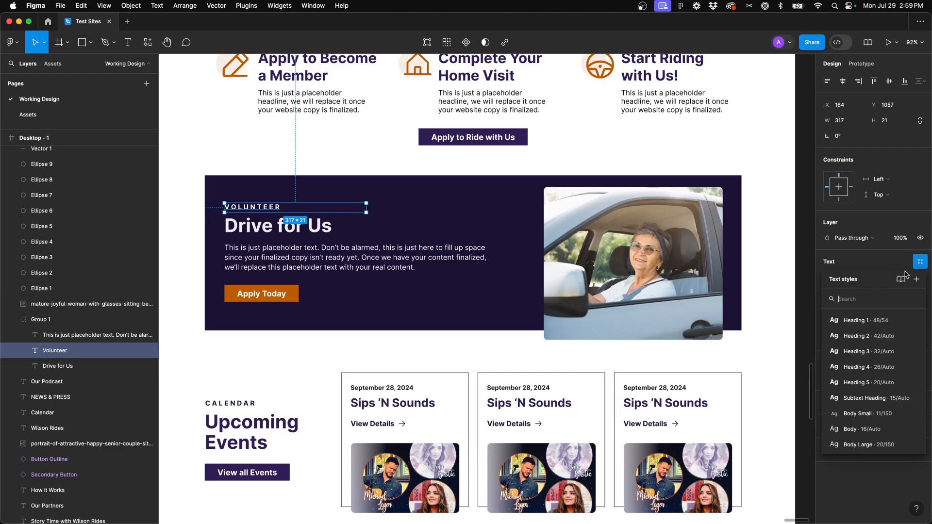
click(633, 263)
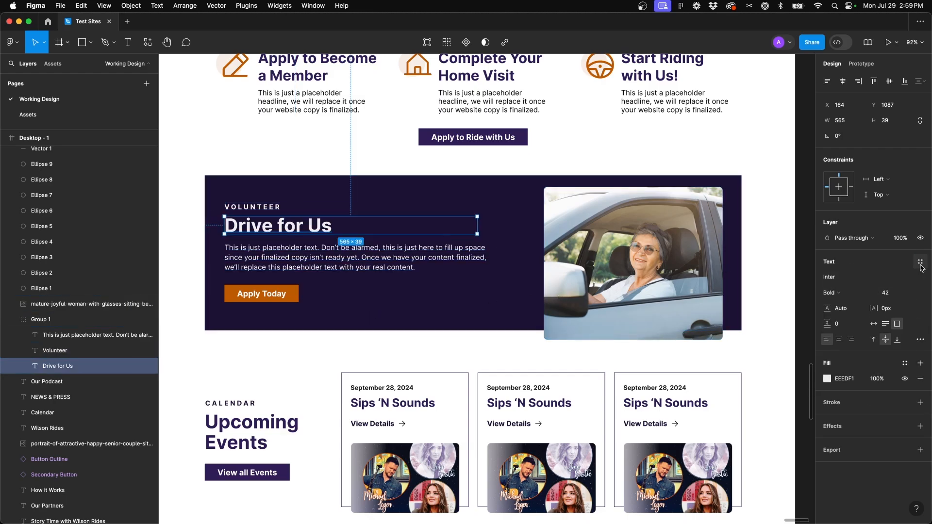
click(920, 261)
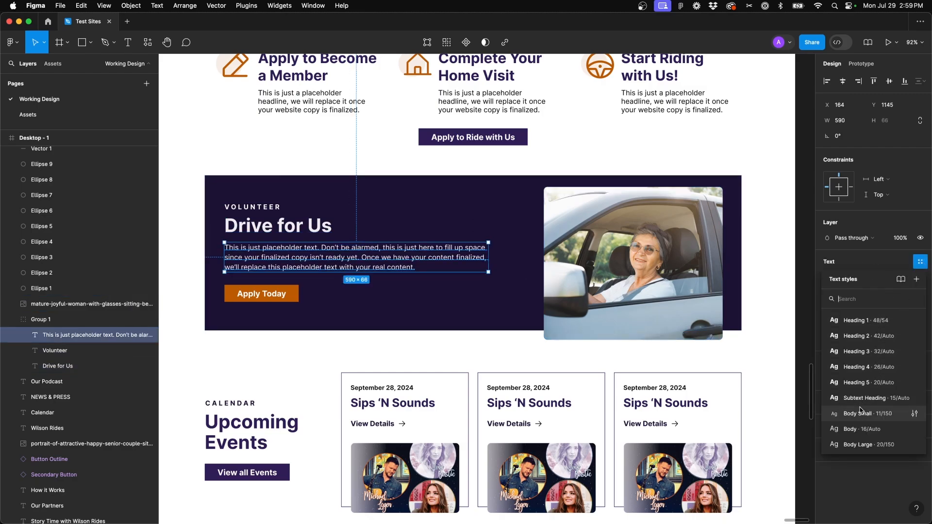
click(850, 428)
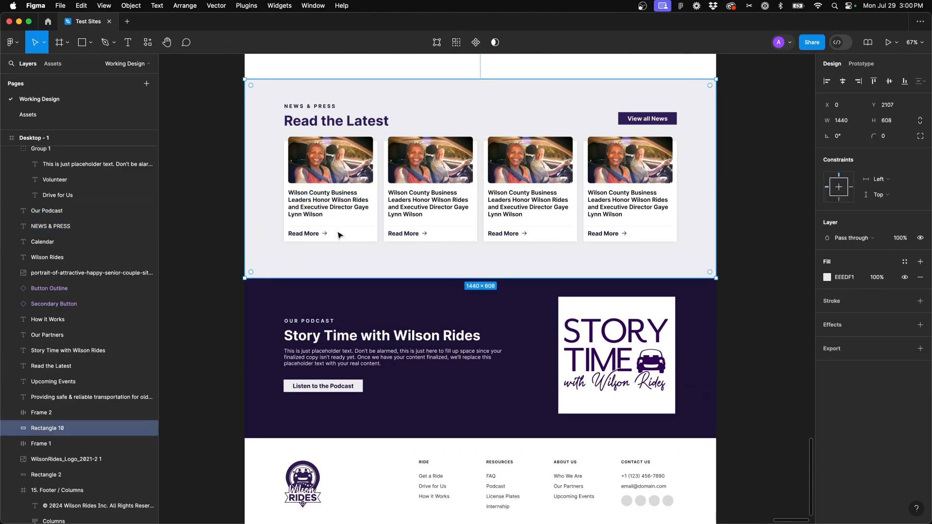
Scroll back to the top of the mockup and select the hero headline using Heading 1
scroll(down, 3)
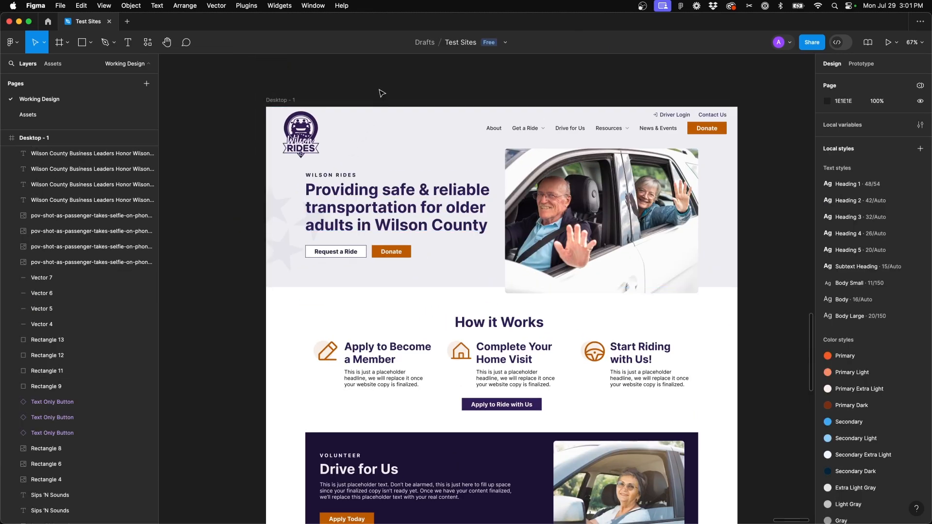
scroll(down, 3)
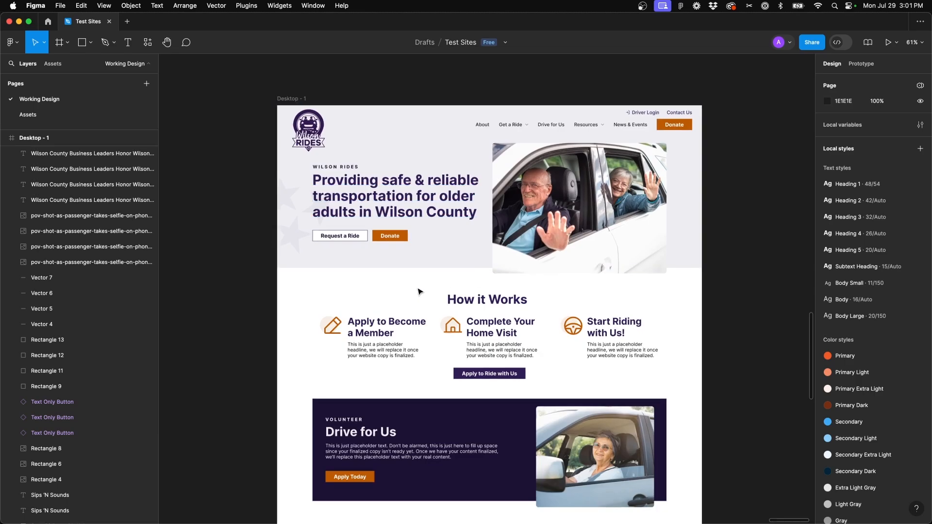
mouse_move(355, 300)
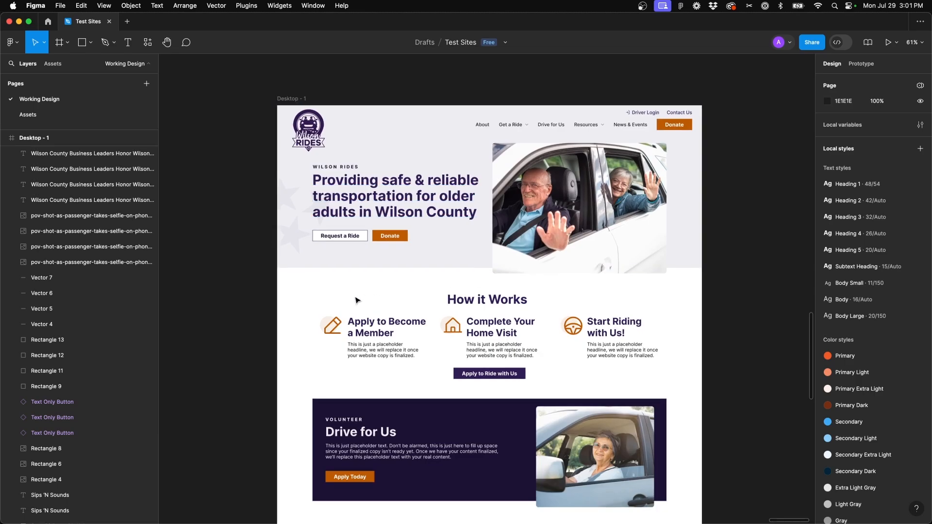
mouse_move(336, 293)
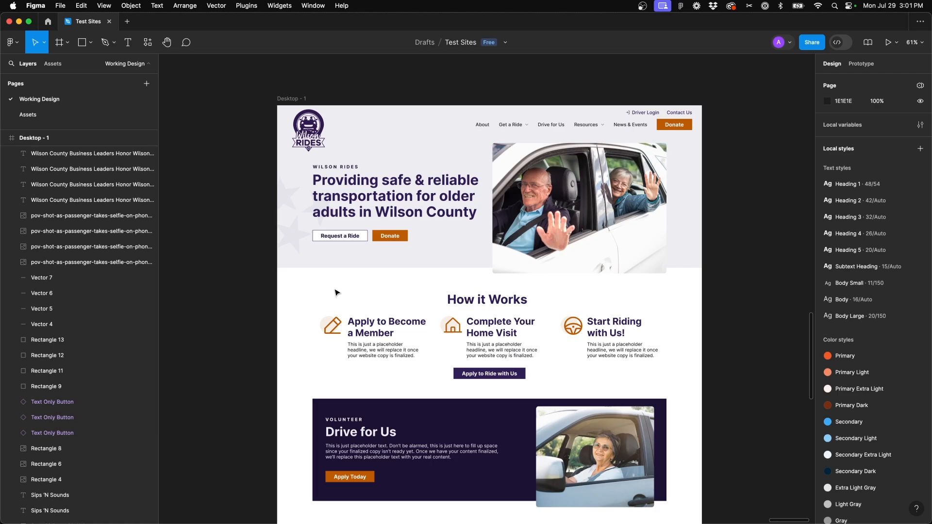
click(395, 195)
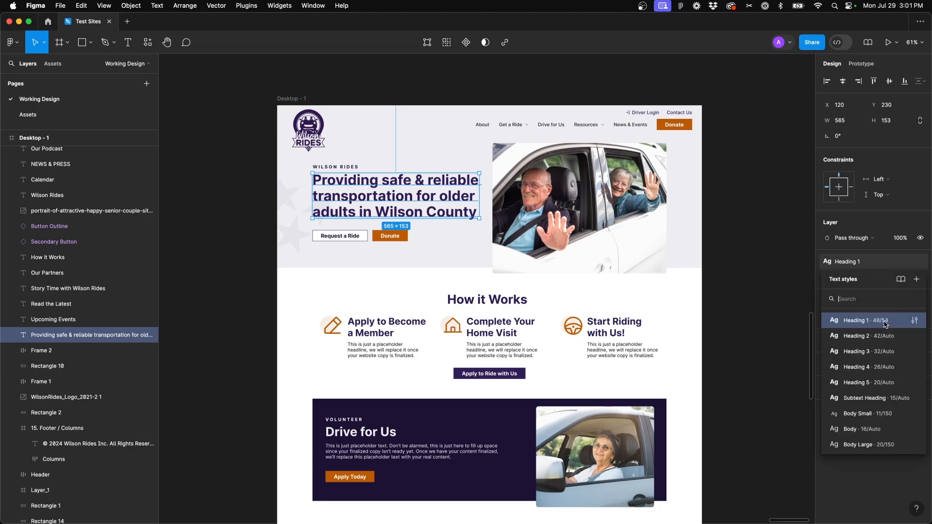
mouse_move(916, 321)
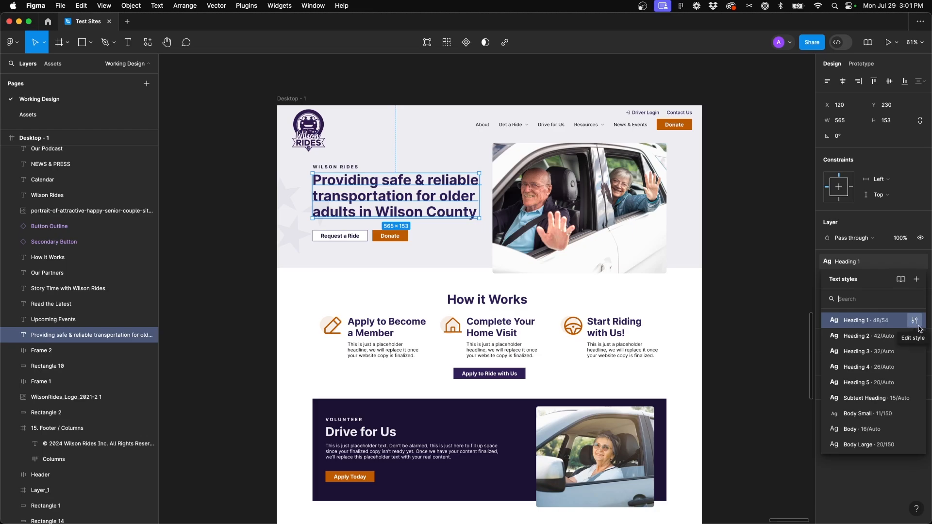
Edit the Heading 1 style and set its font size to 44
click(915, 320)
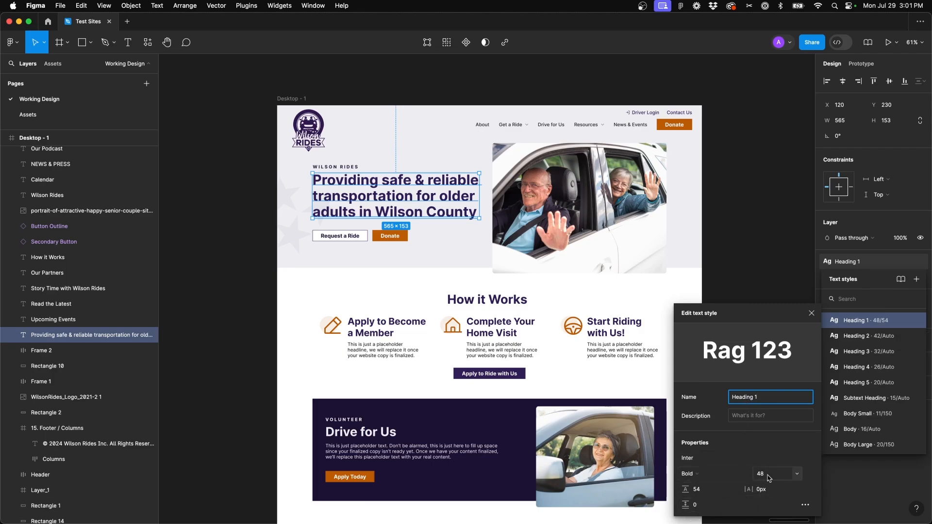
click(773, 474)
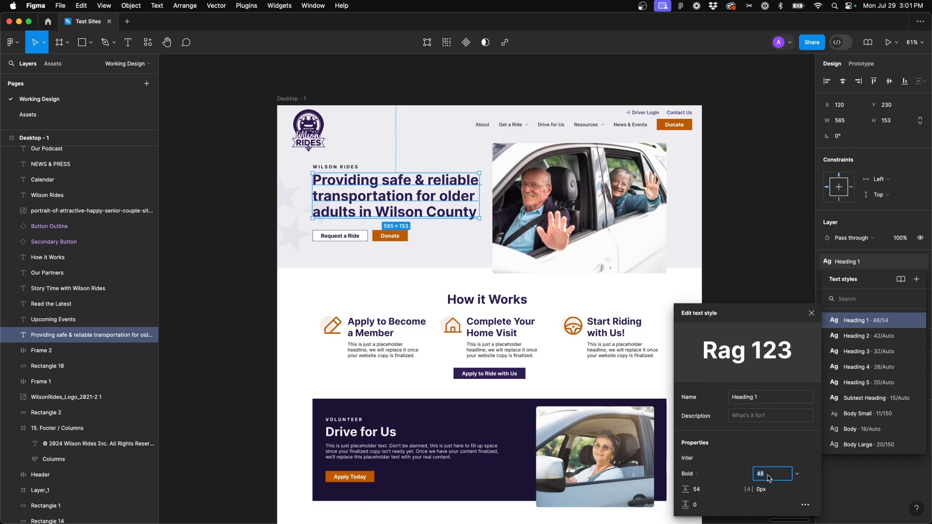
text(44)
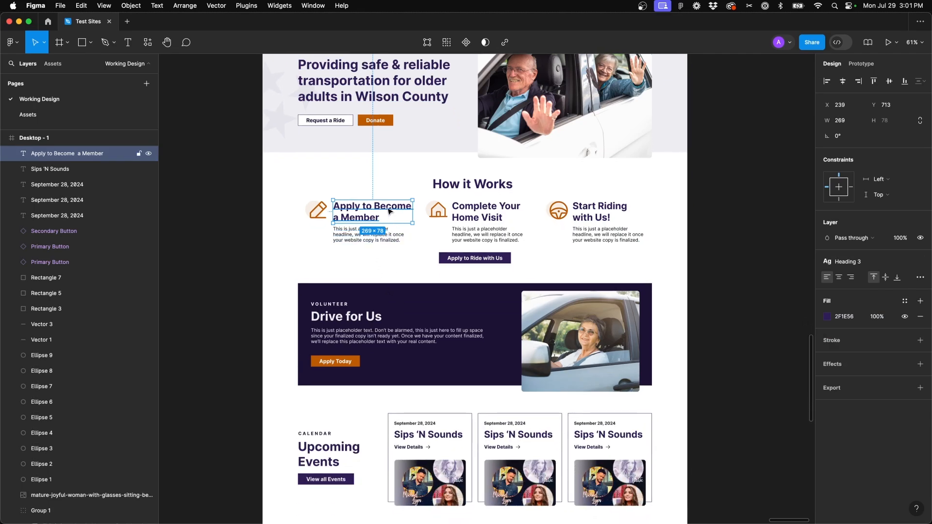
Select a step title and edit the Heading 3 style's font size to 30
click(847, 261)
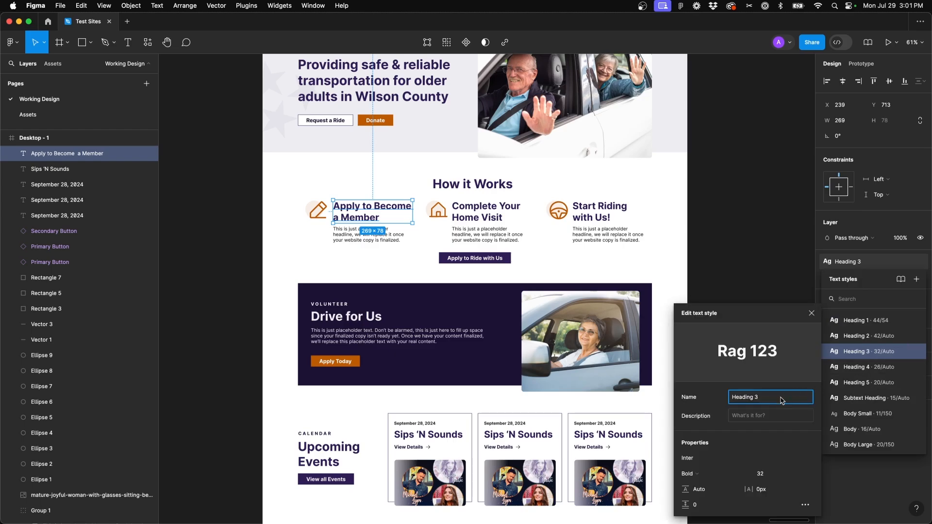
click(773, 473)
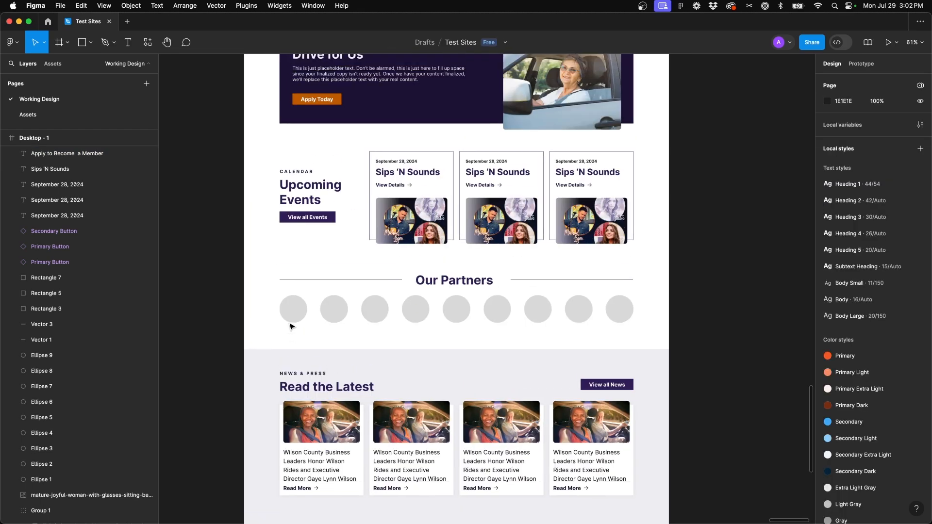
Switch to the Assets page and select the Heading 5 sample text
scroll(up, 3)
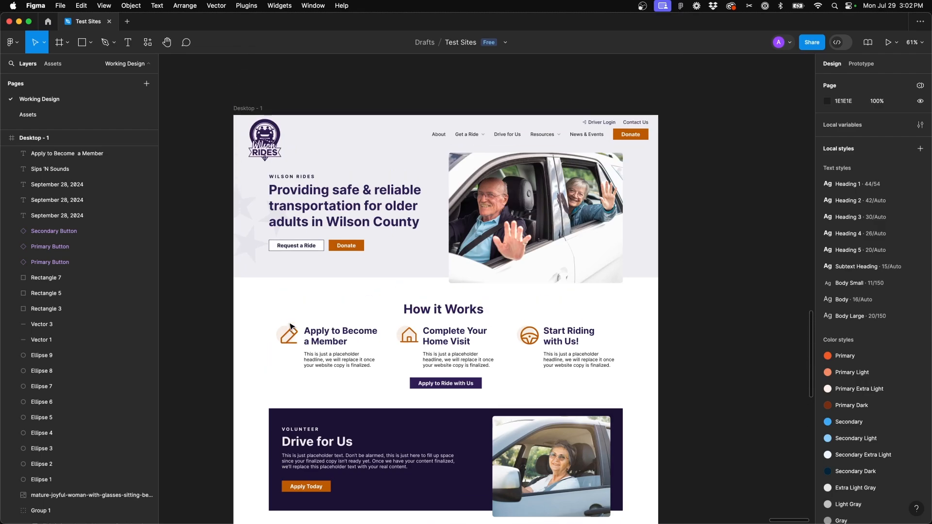
click(27, 115)
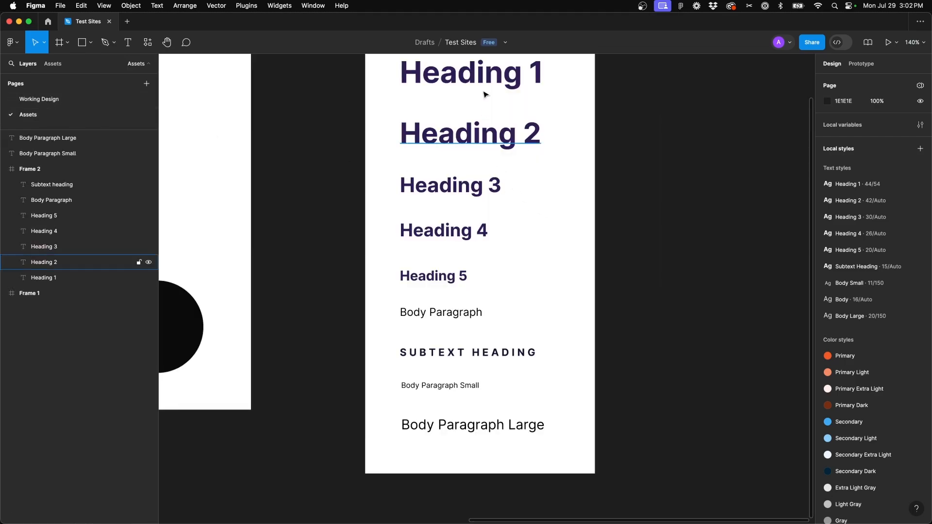
click(433, 275)
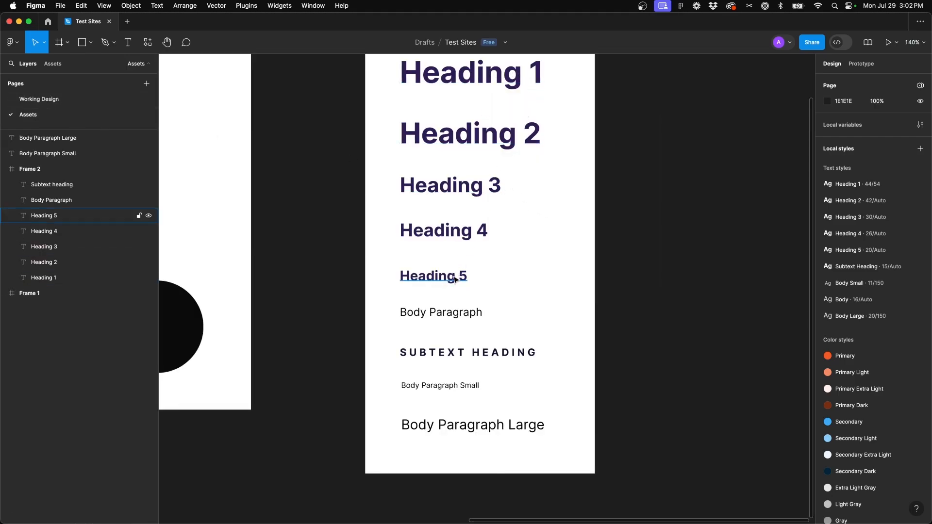